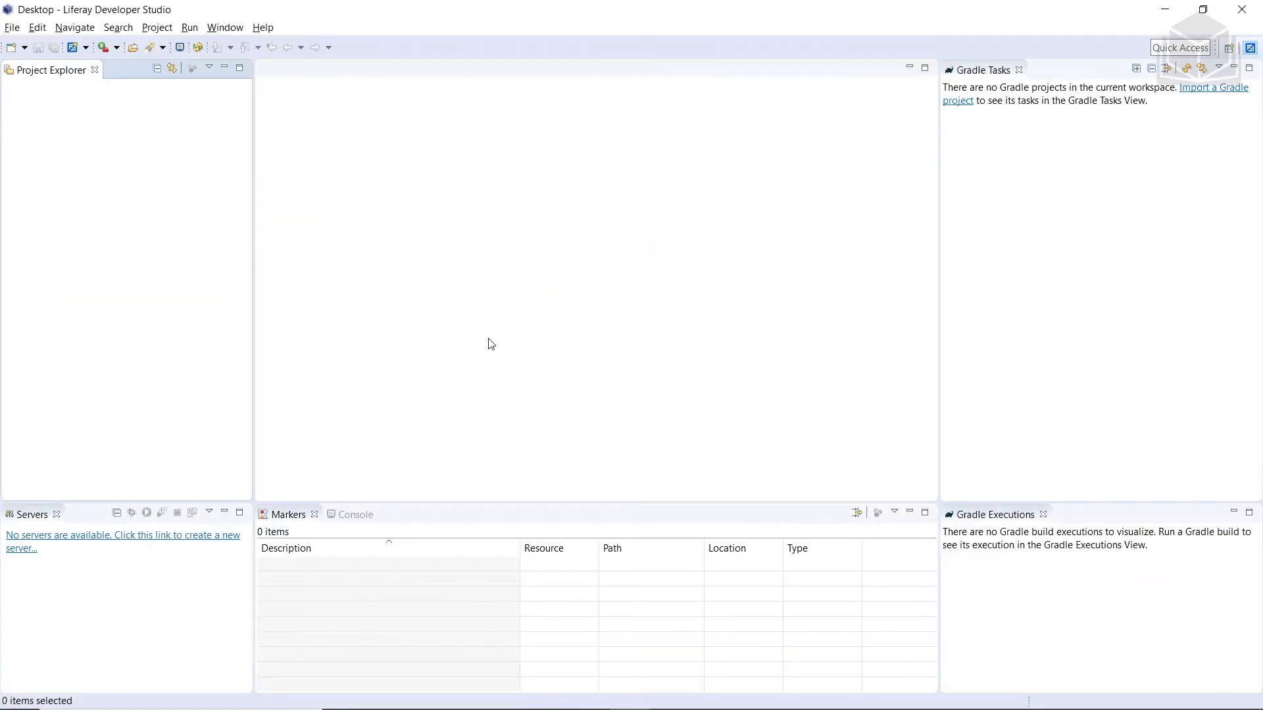
mouse_move(484, 342)
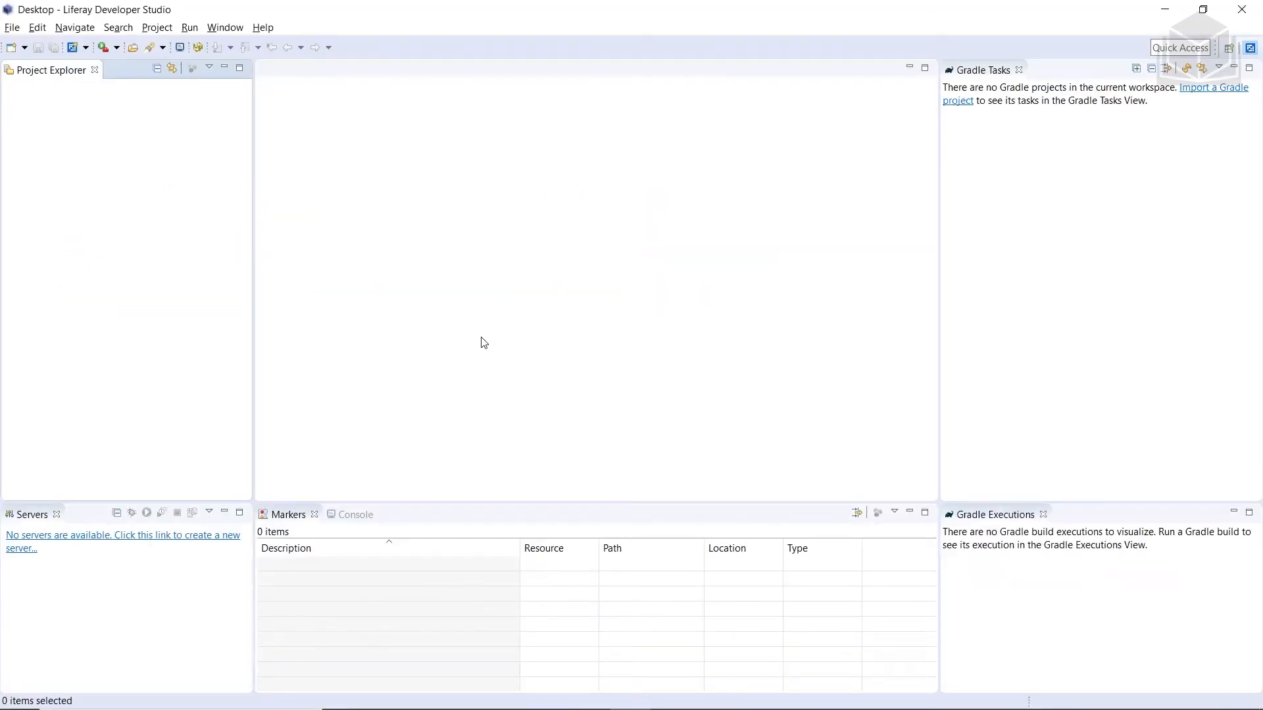
mouse_move(447, 300)
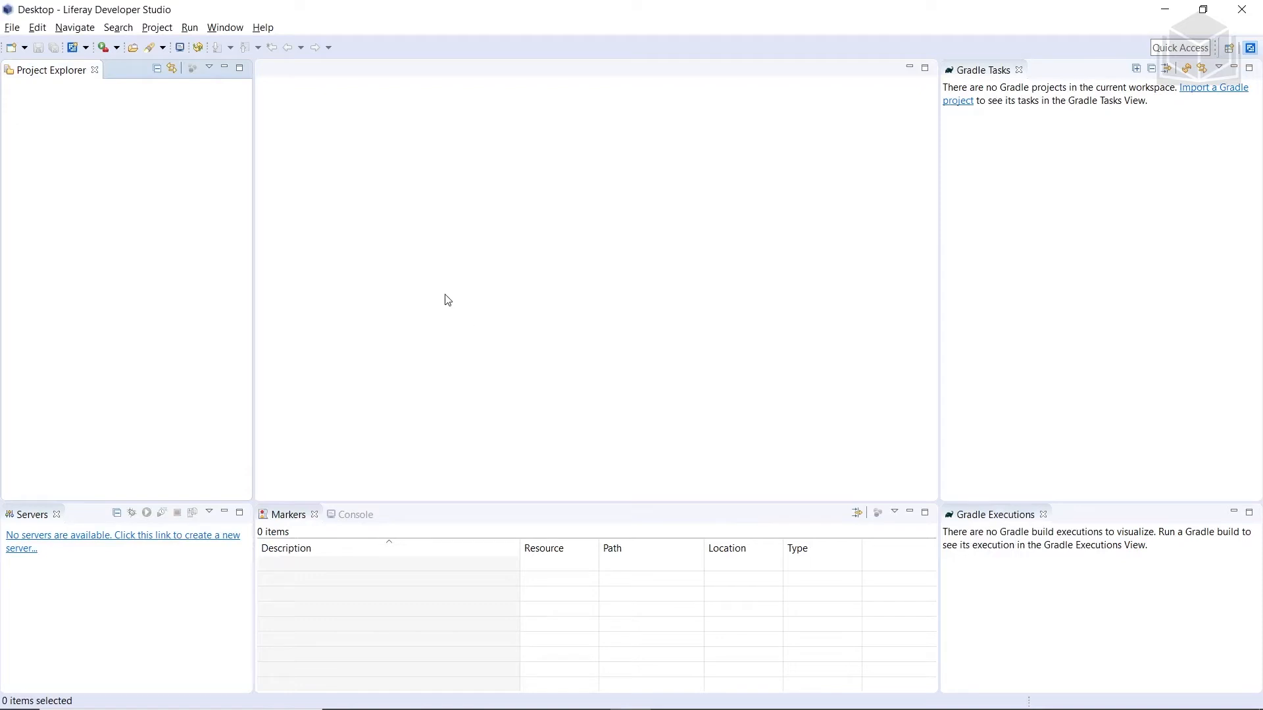
mouse_move(419, 273)
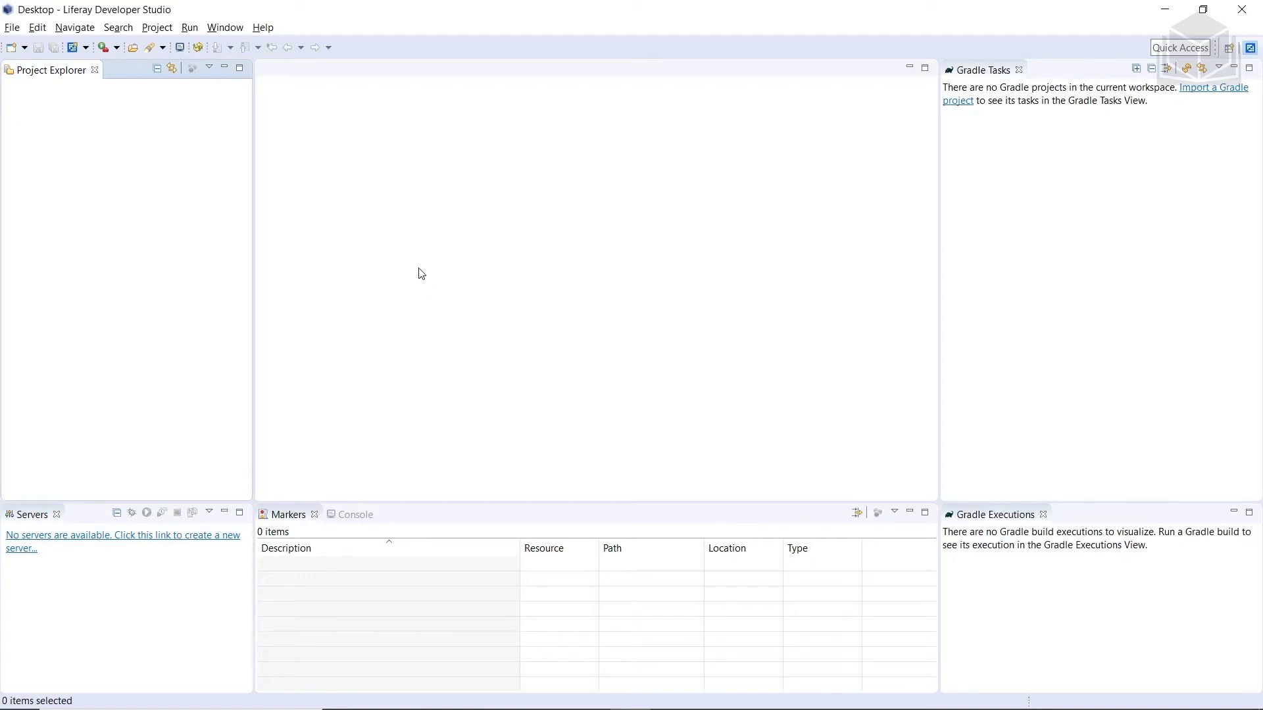
mouse_move(374, 234)
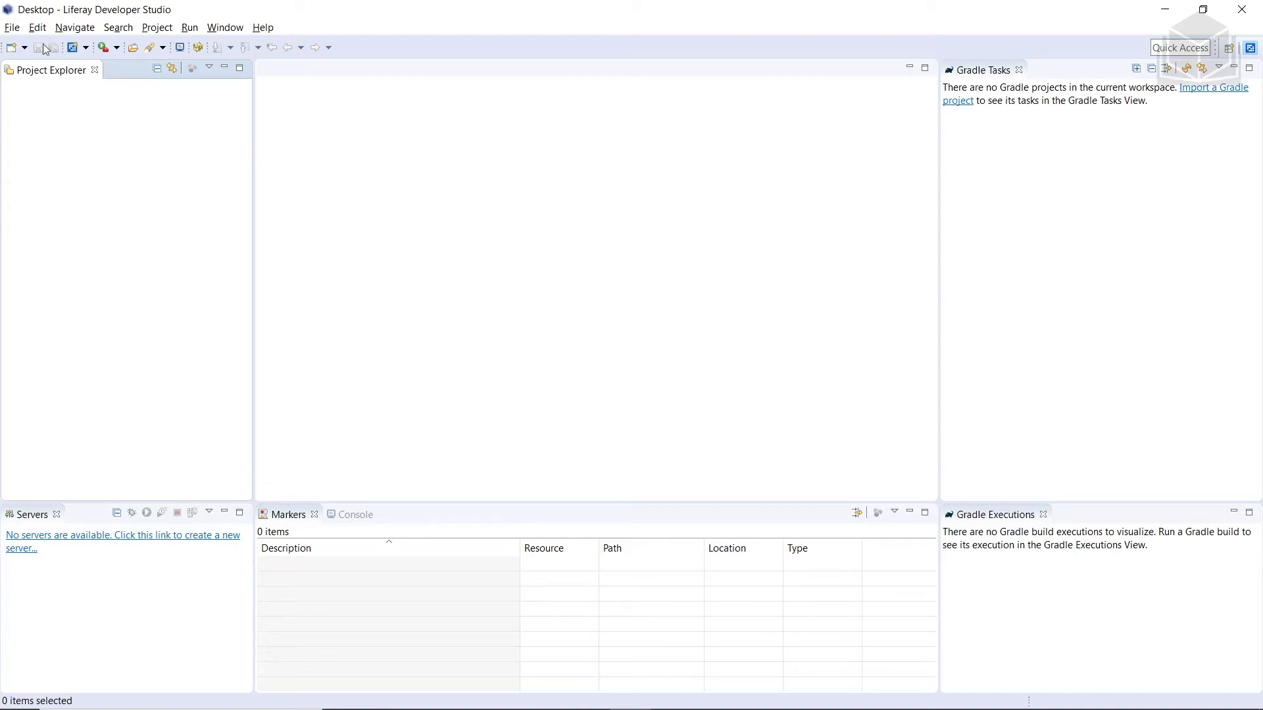
Step: Create the Liferay workspace 'new-liferay-workspace' with Download Liferay bundle enabled
click(12, 27)
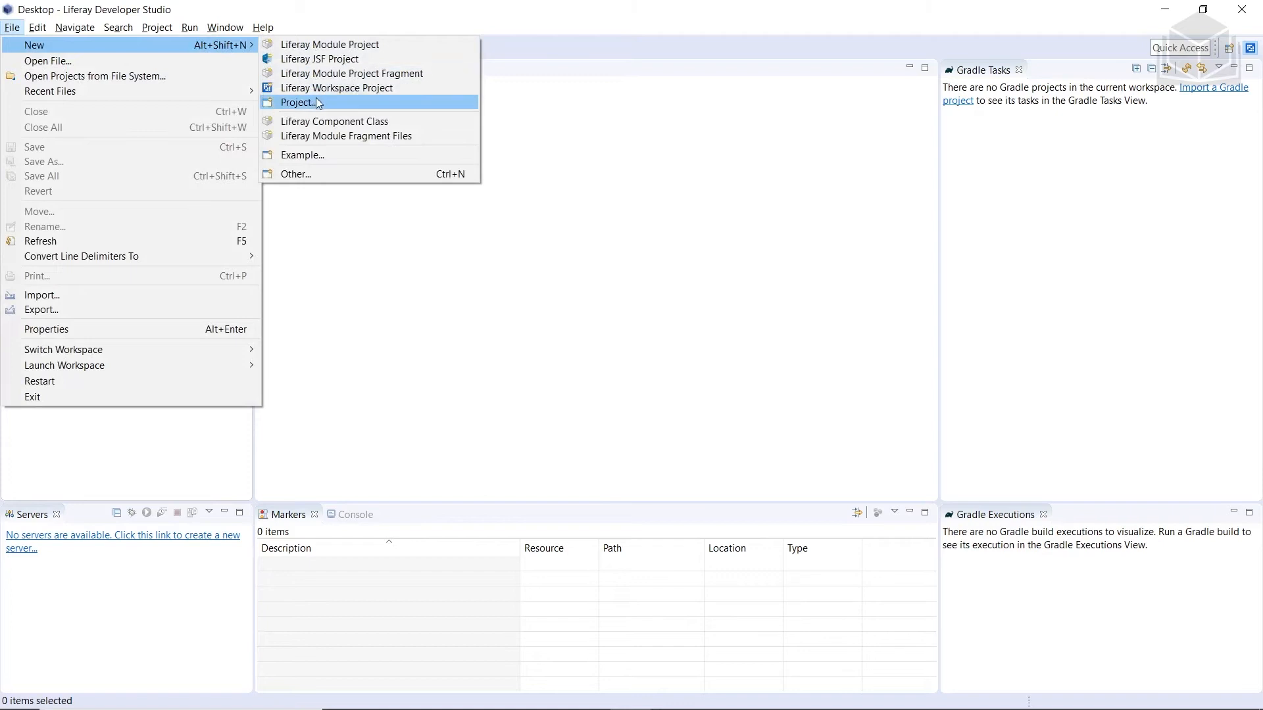
click(336, 87)
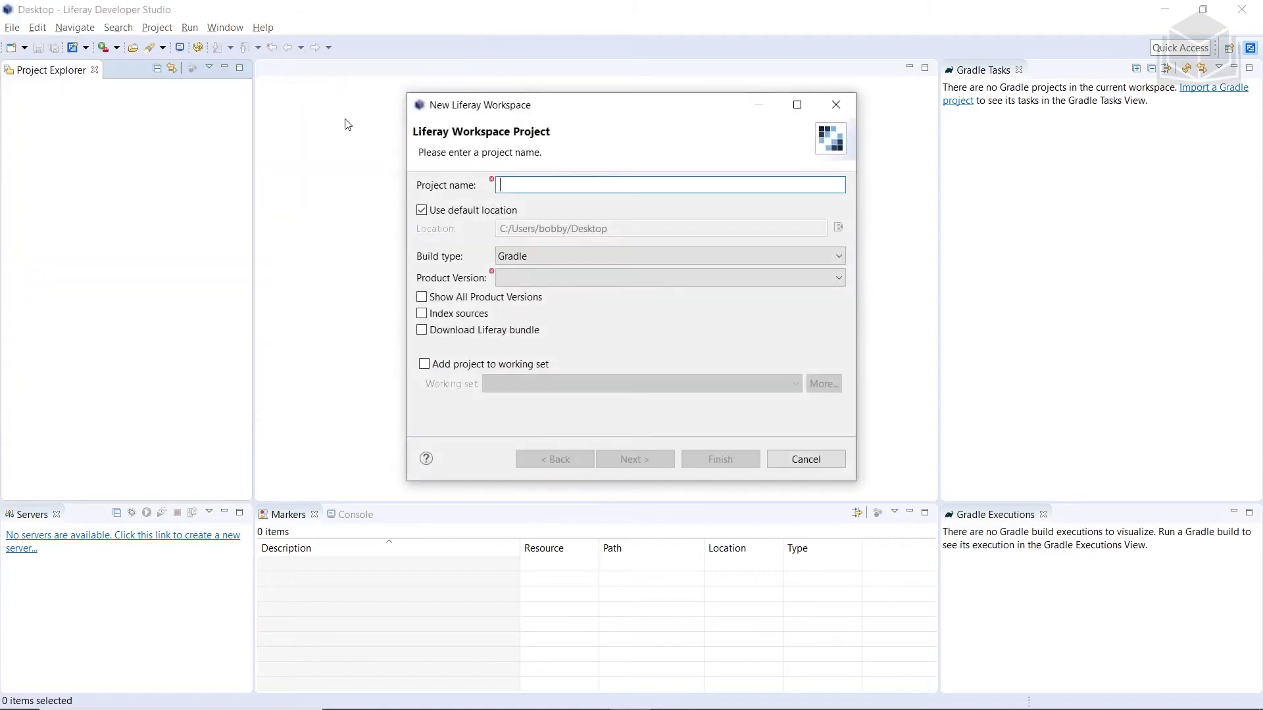
mouse_move(520, 190)
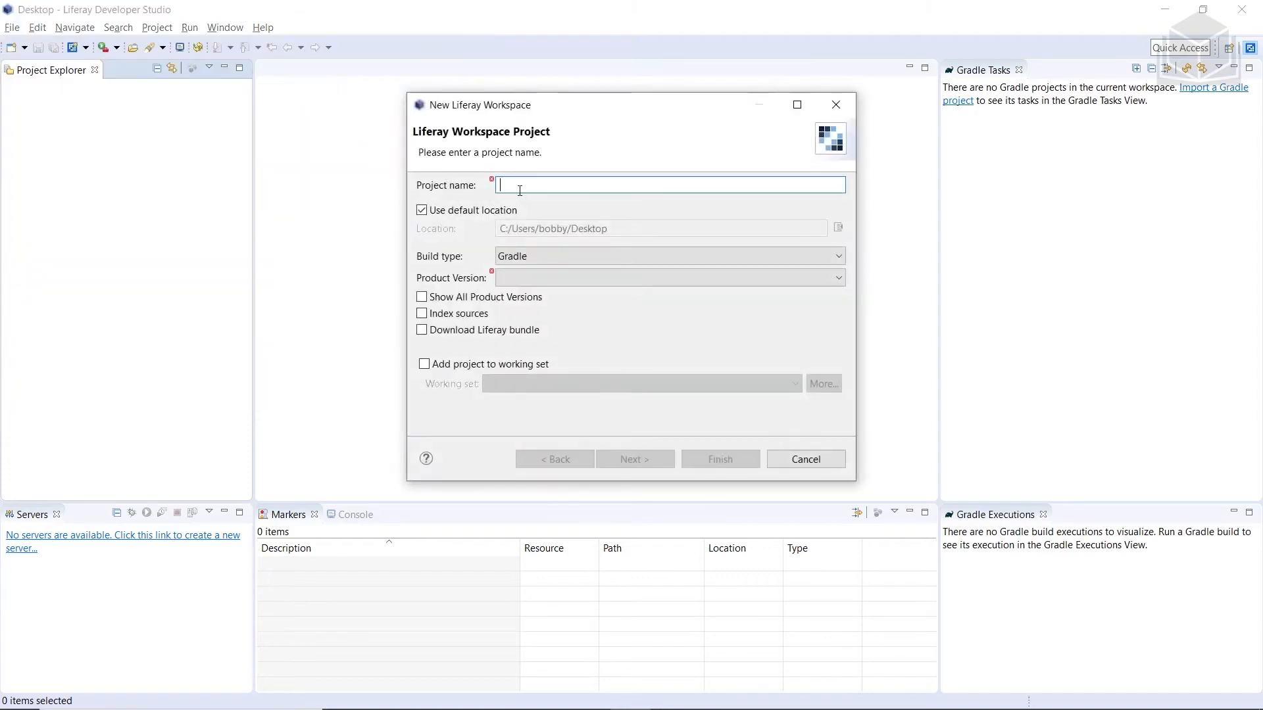
text(new-lif)
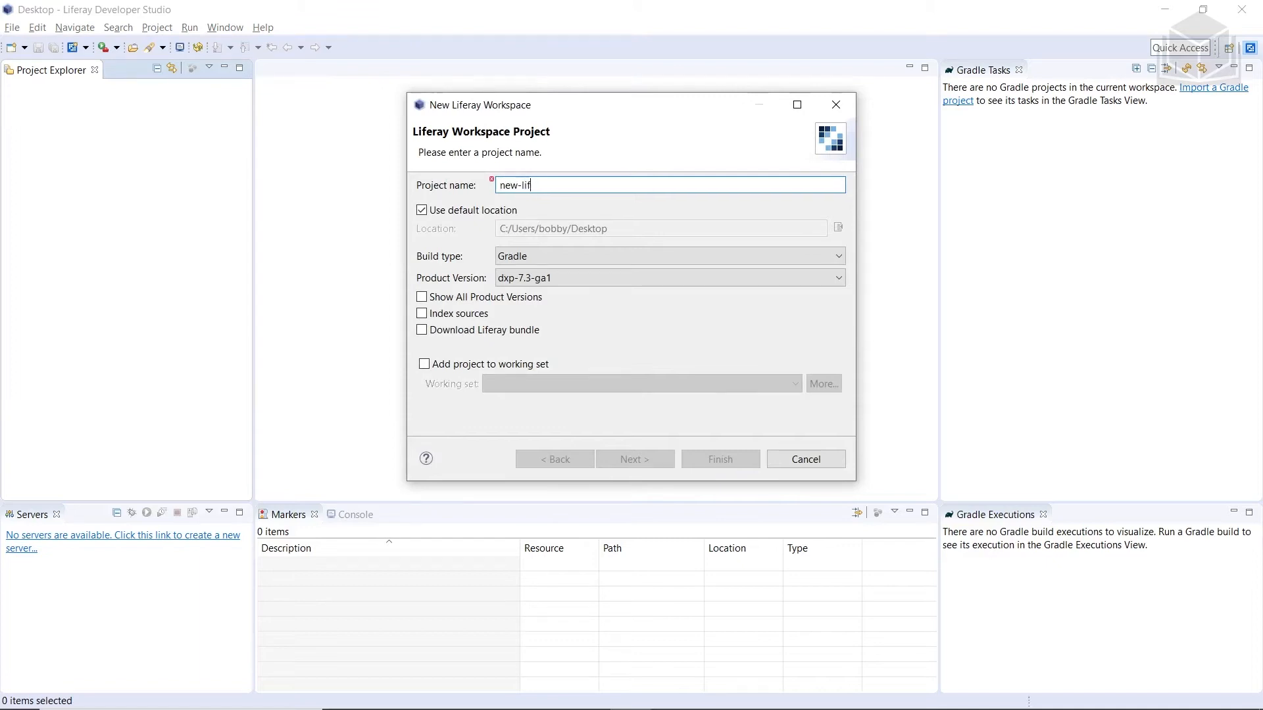
text(eray-workspace)
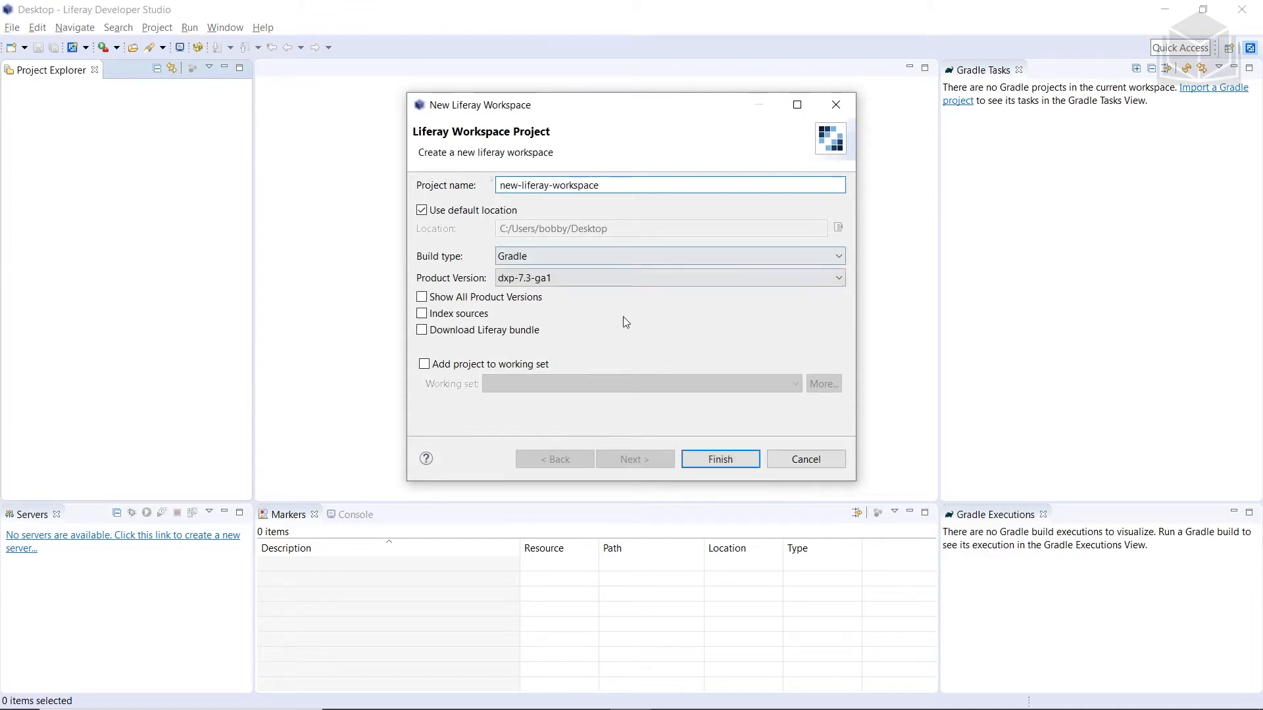
mouse_move(510, 333)
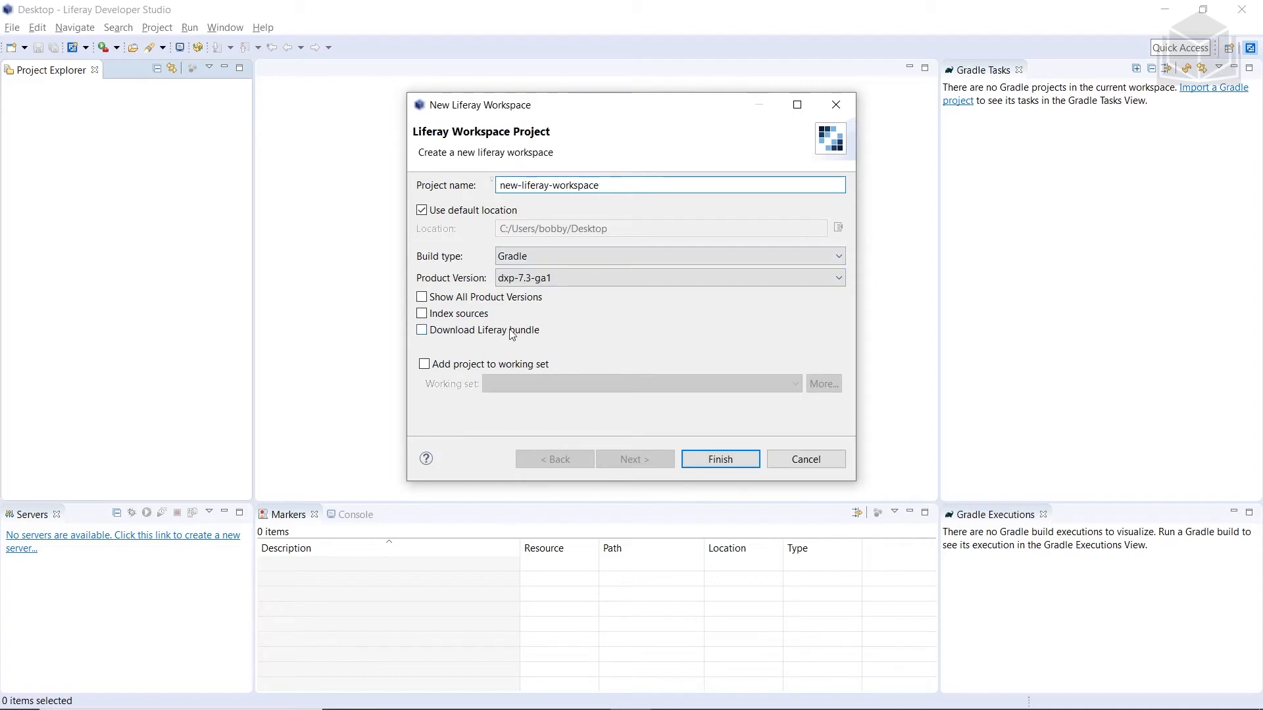
click(420, 330)
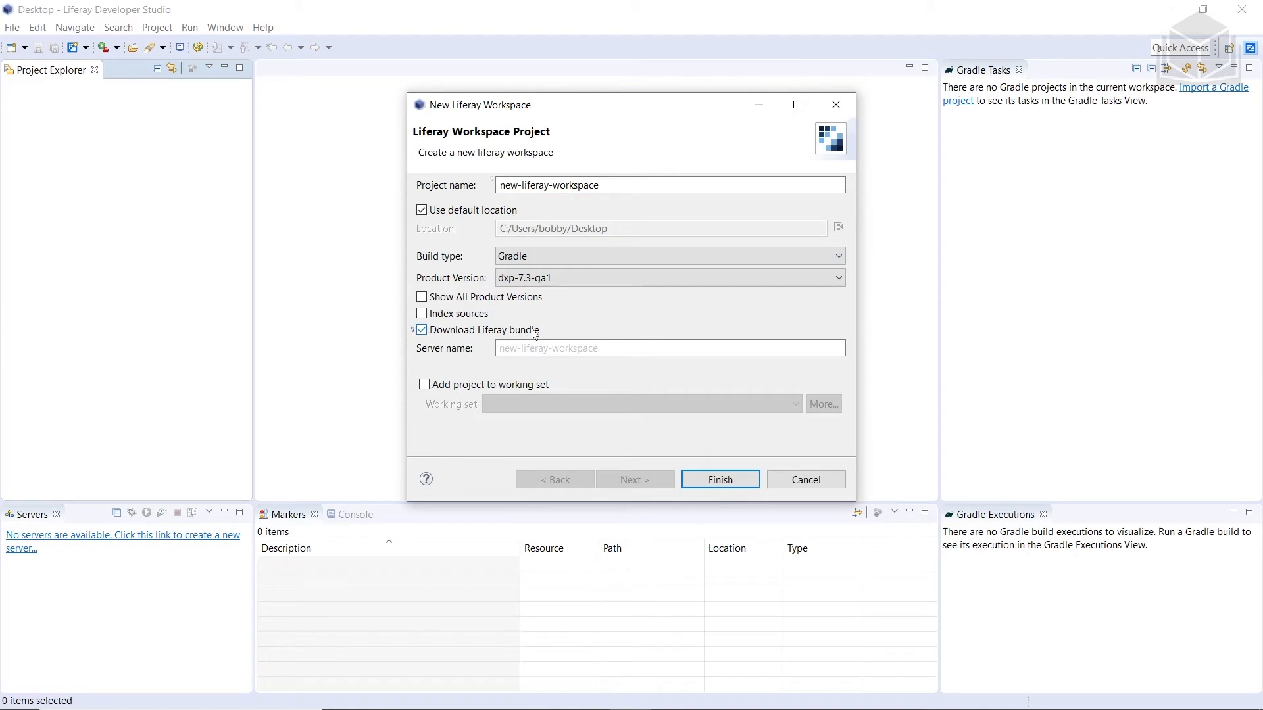
mouse_move(555, 331)
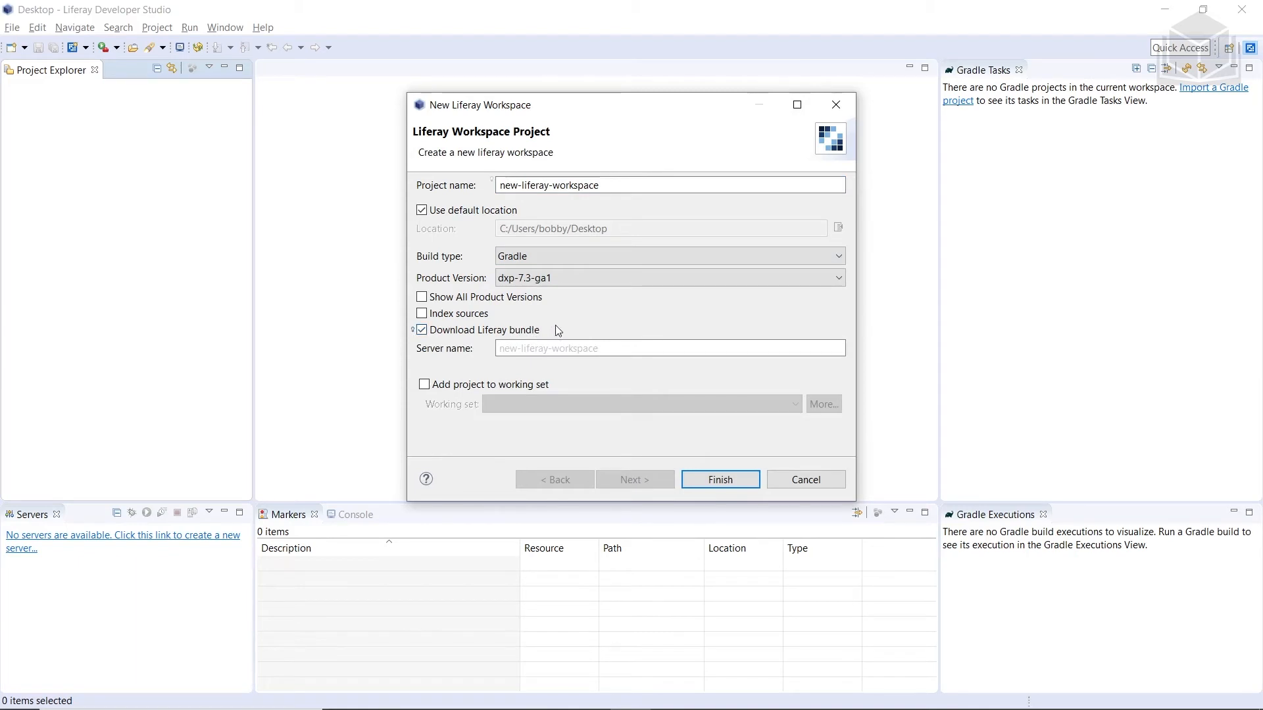
click(719, 479)
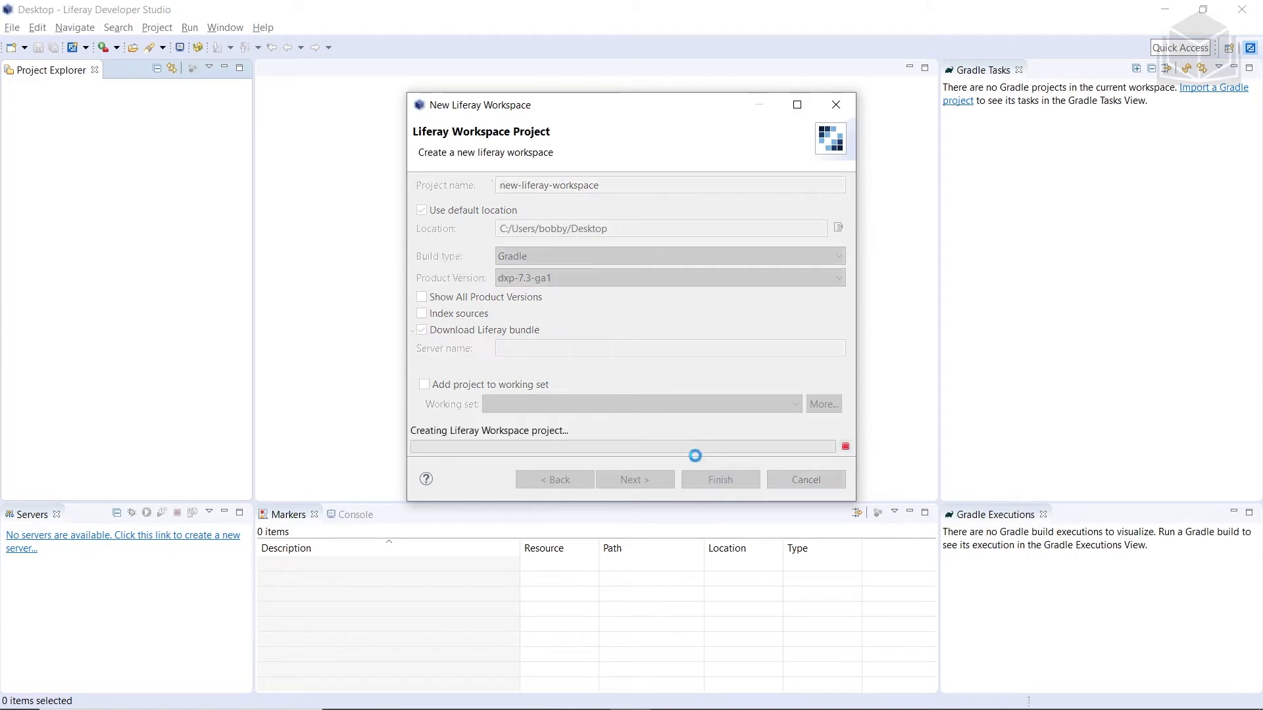
Step: Expand new-liferay-workspace and its bundles folder in Project Explorer, then exit Developer Studio
click(718, 479)
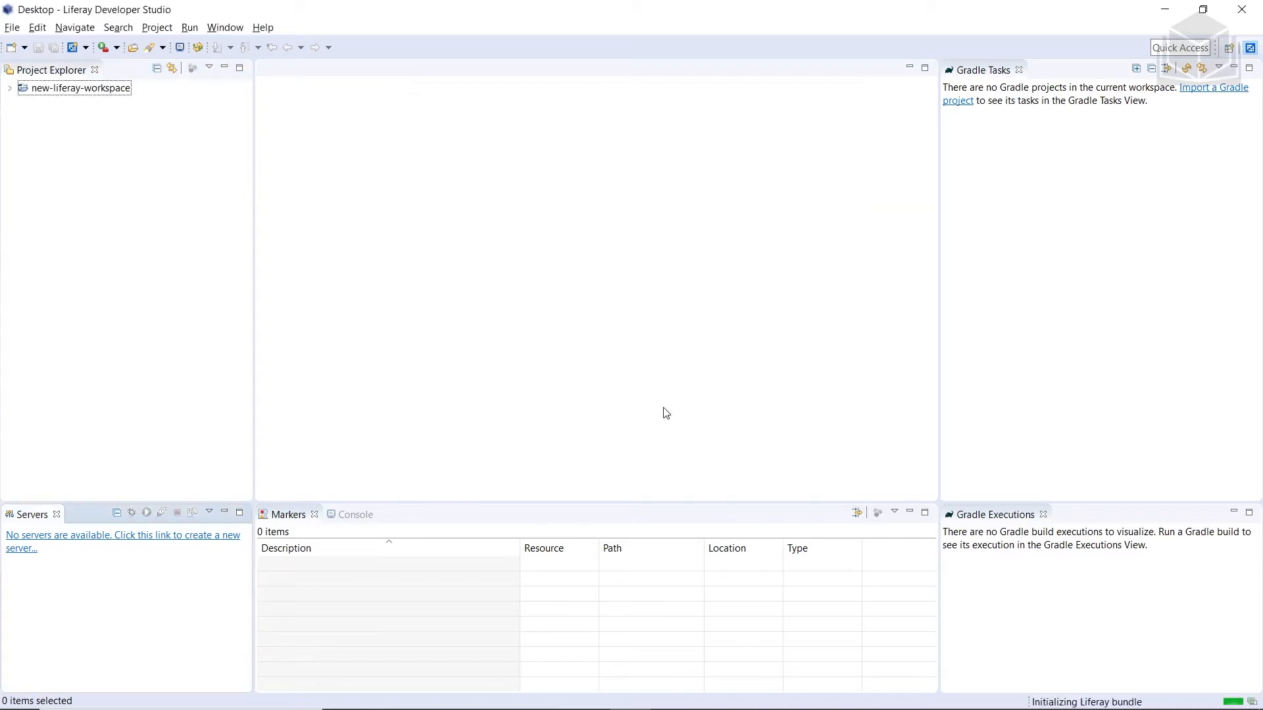
mouse_move(288, 250)
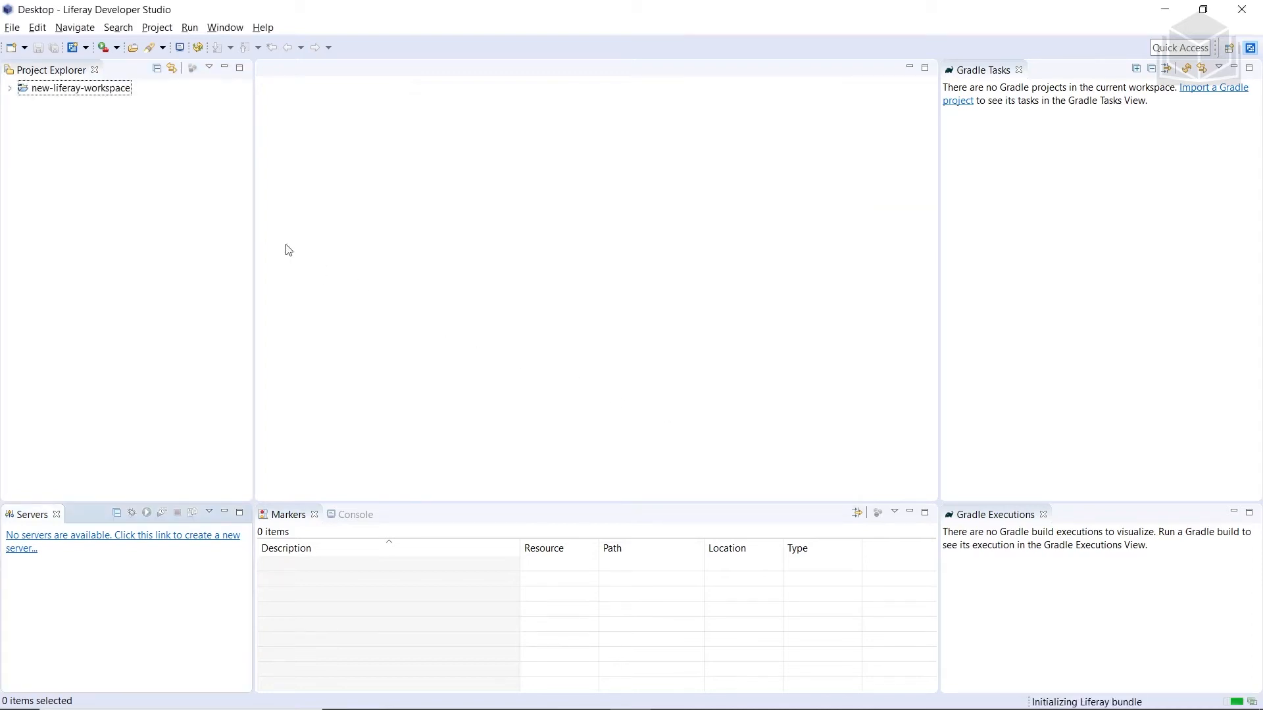
click(9, 88)
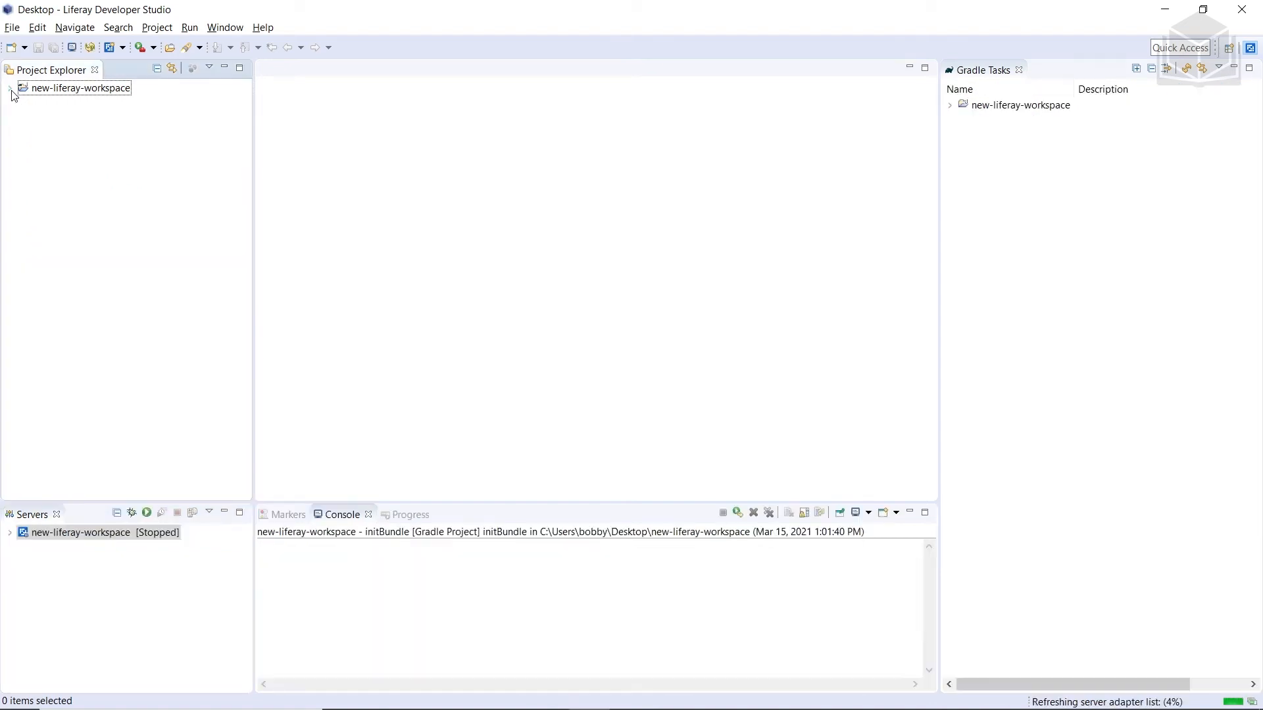
click(9, 89)
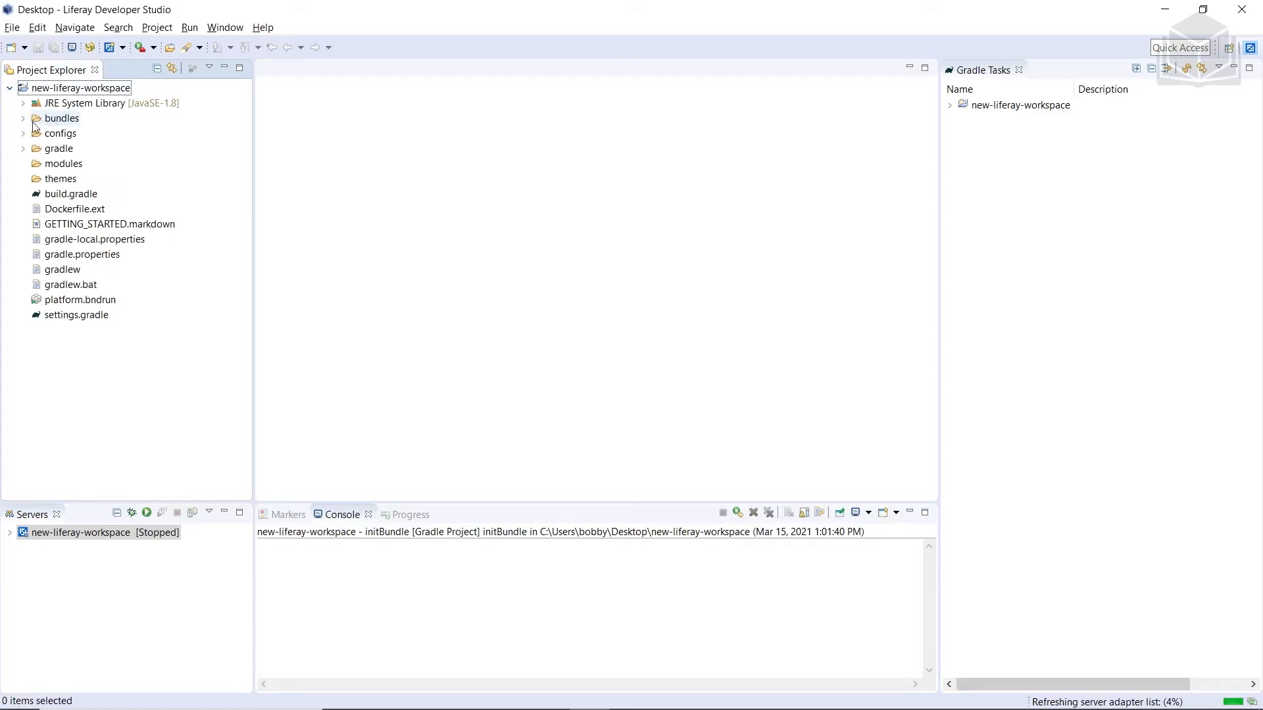
click(24, 119)
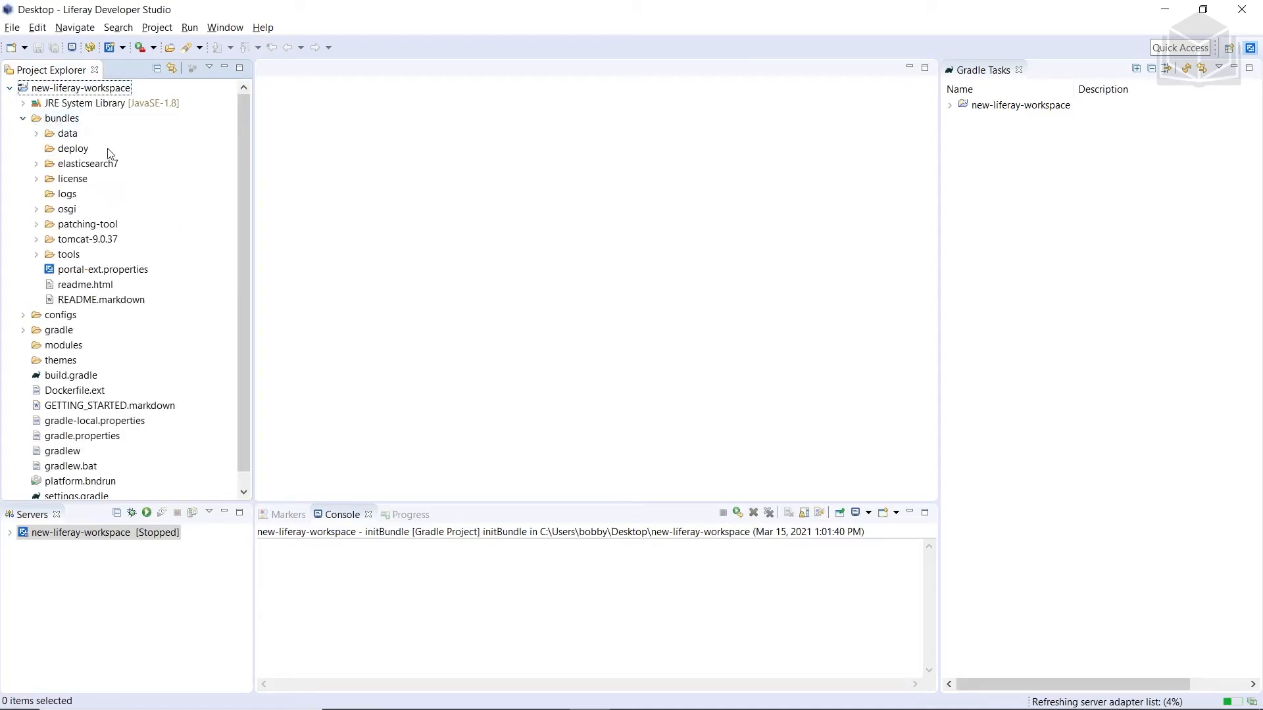
mouse_move(147, 223)
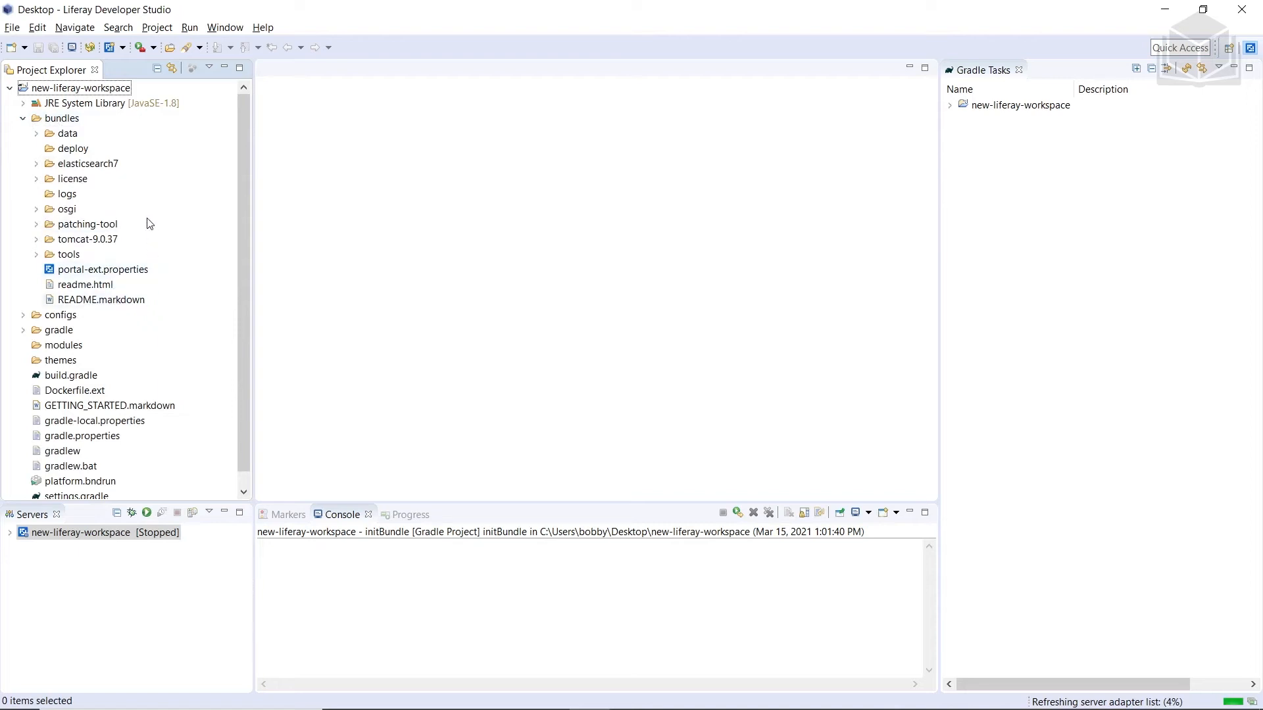
mouse_move(137, 217)
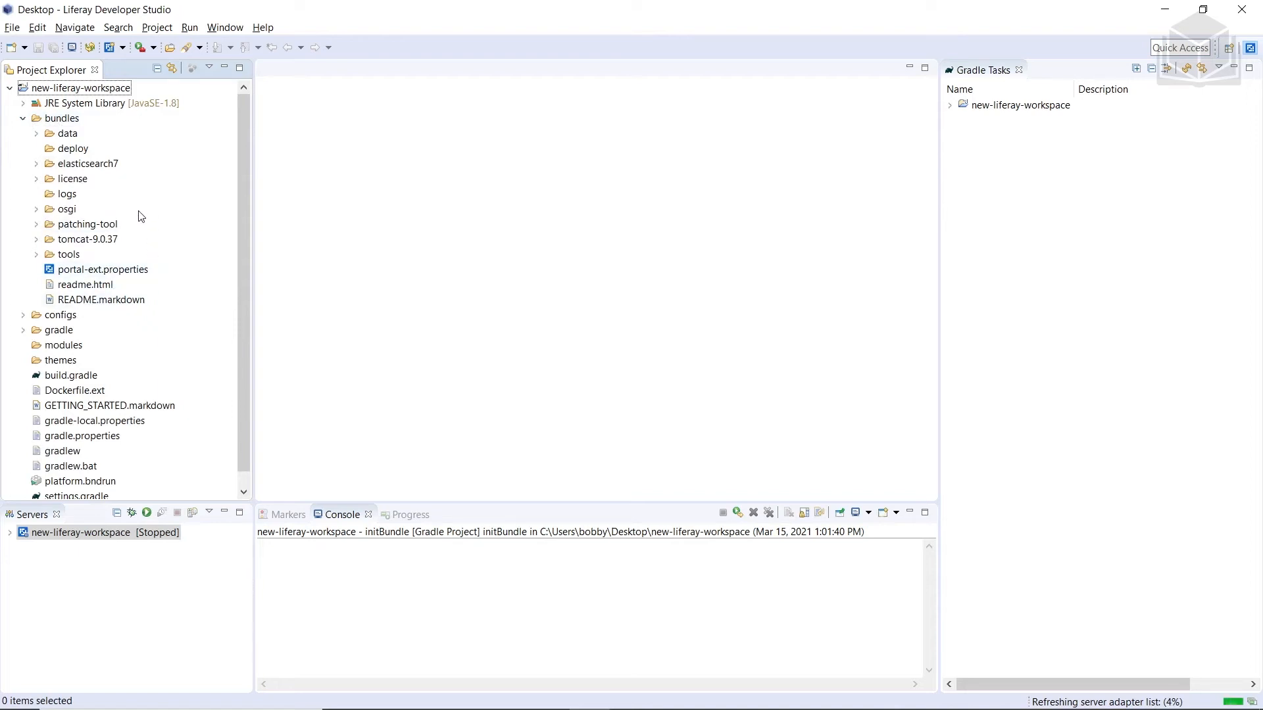
mouse_move(57, 510)
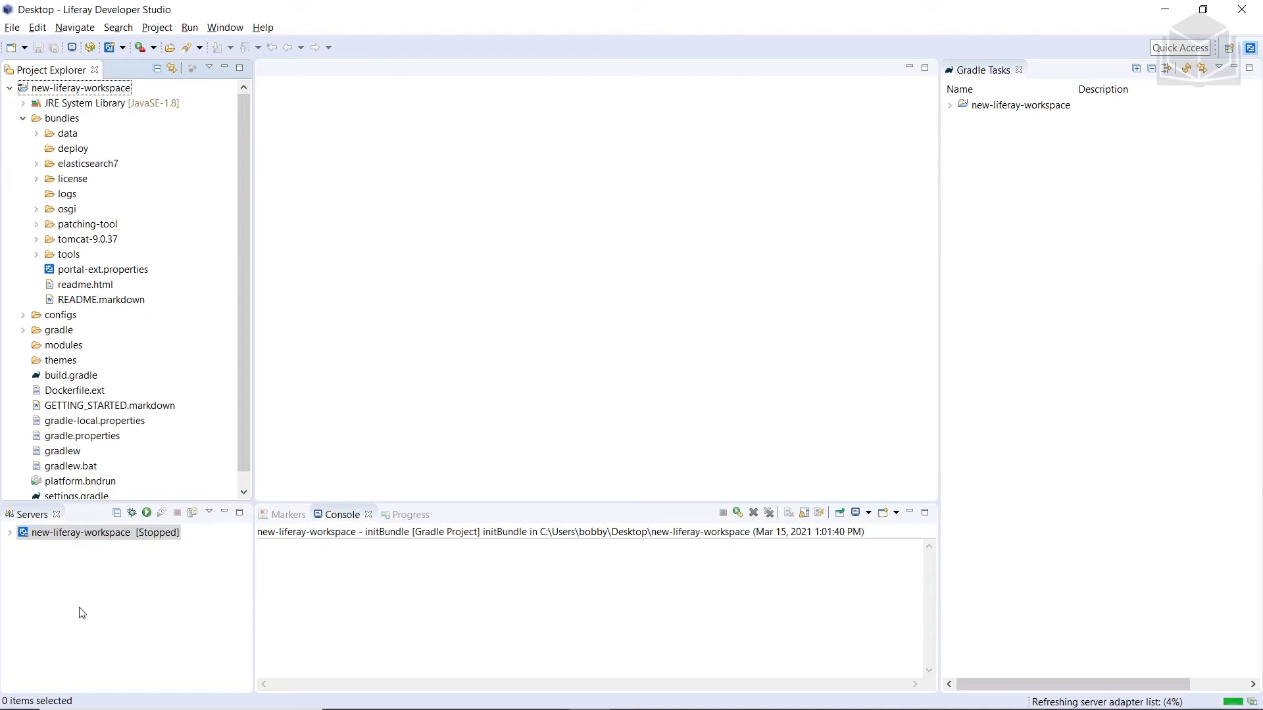
mouse_move(1085, 22)
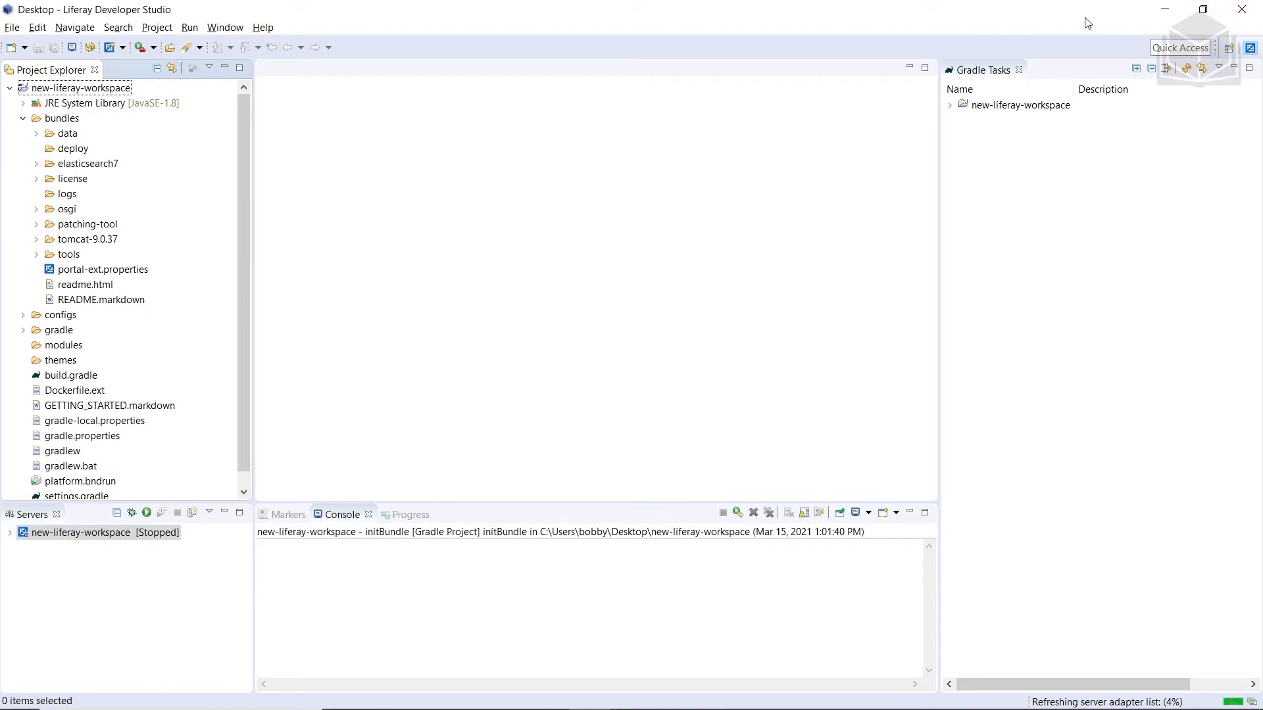
click(1240, 9)
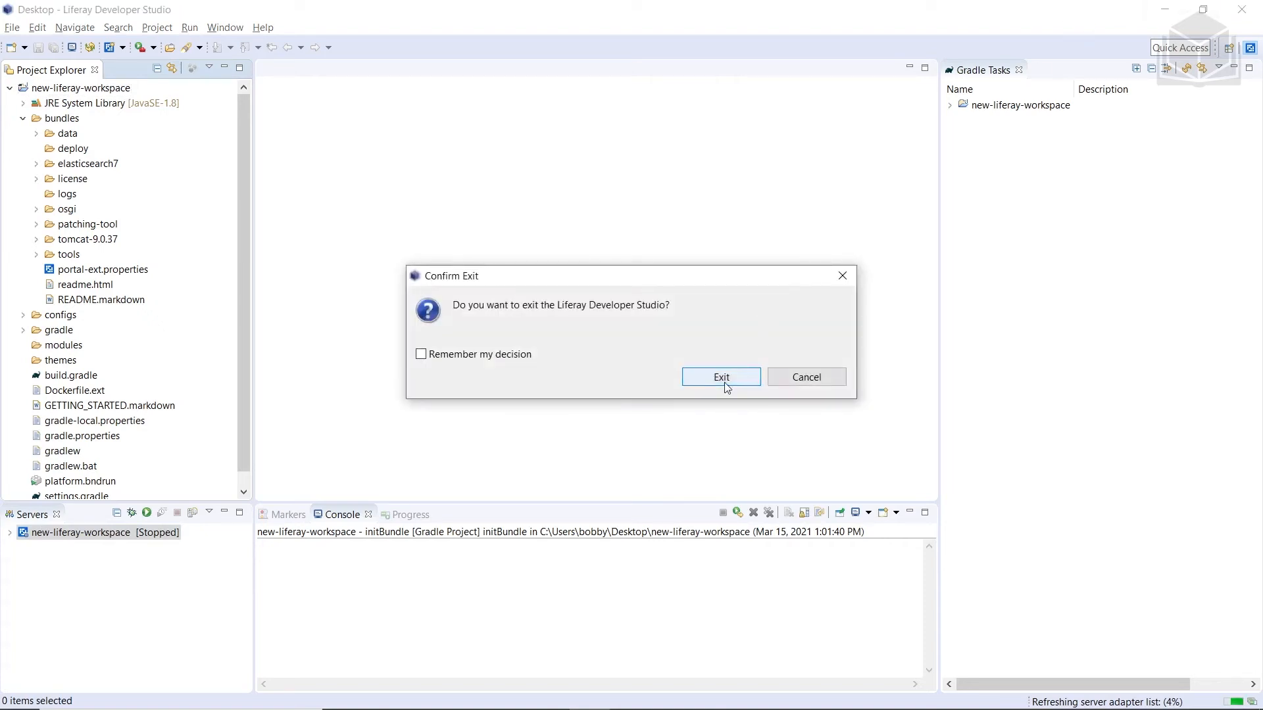
click(720, 376)
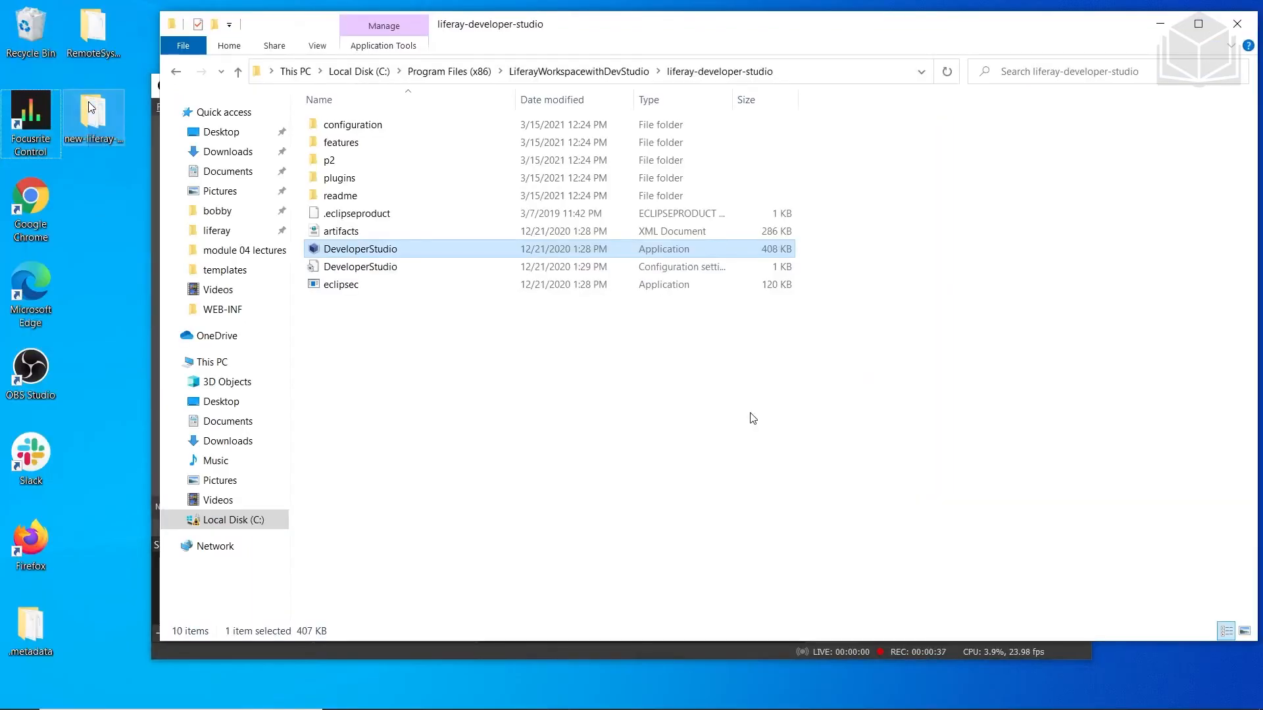
mouse_move(100, 134)
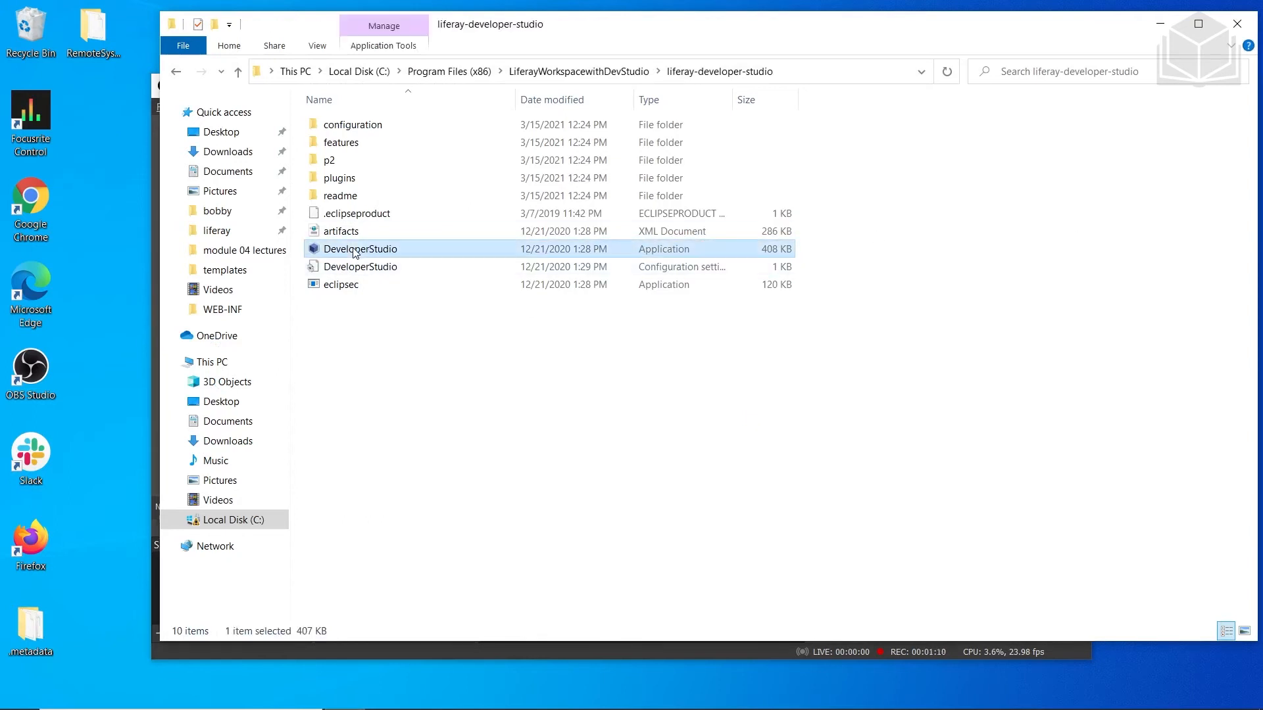
Step: Launch DeveloperStudio.exe using the Desktop folder as the workspace
double_click(361, 248)
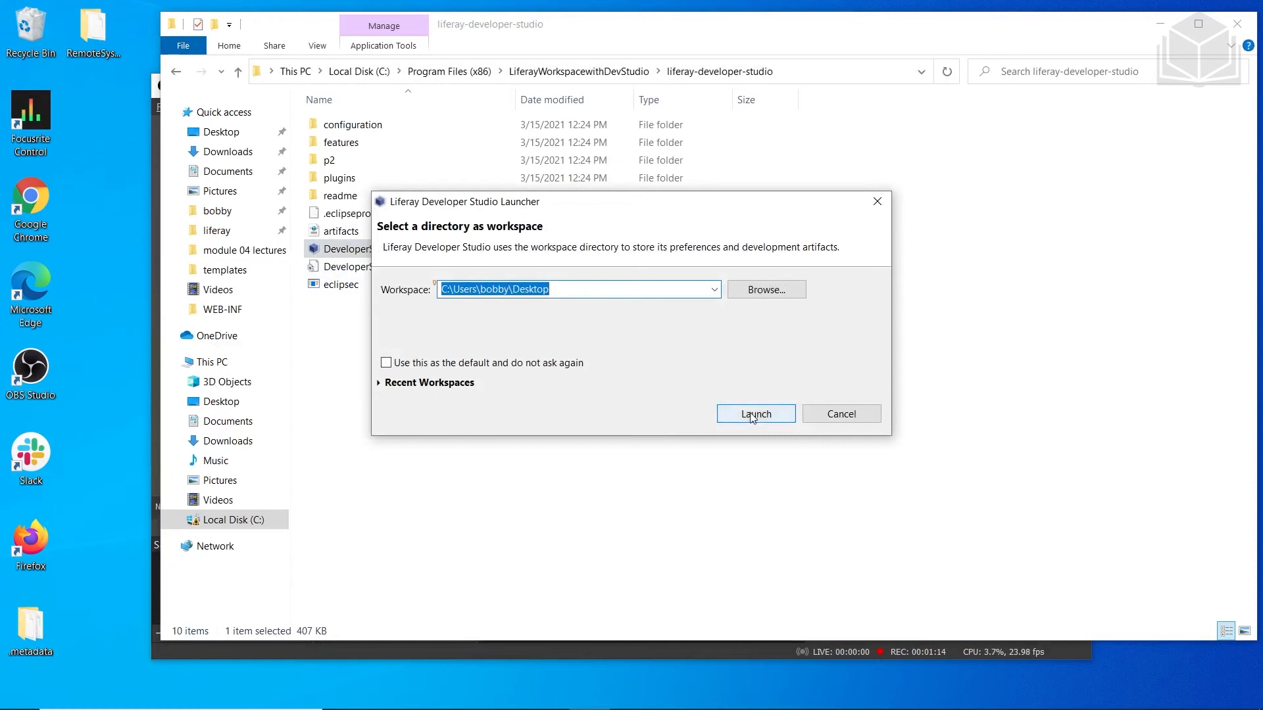
click(754, 413)
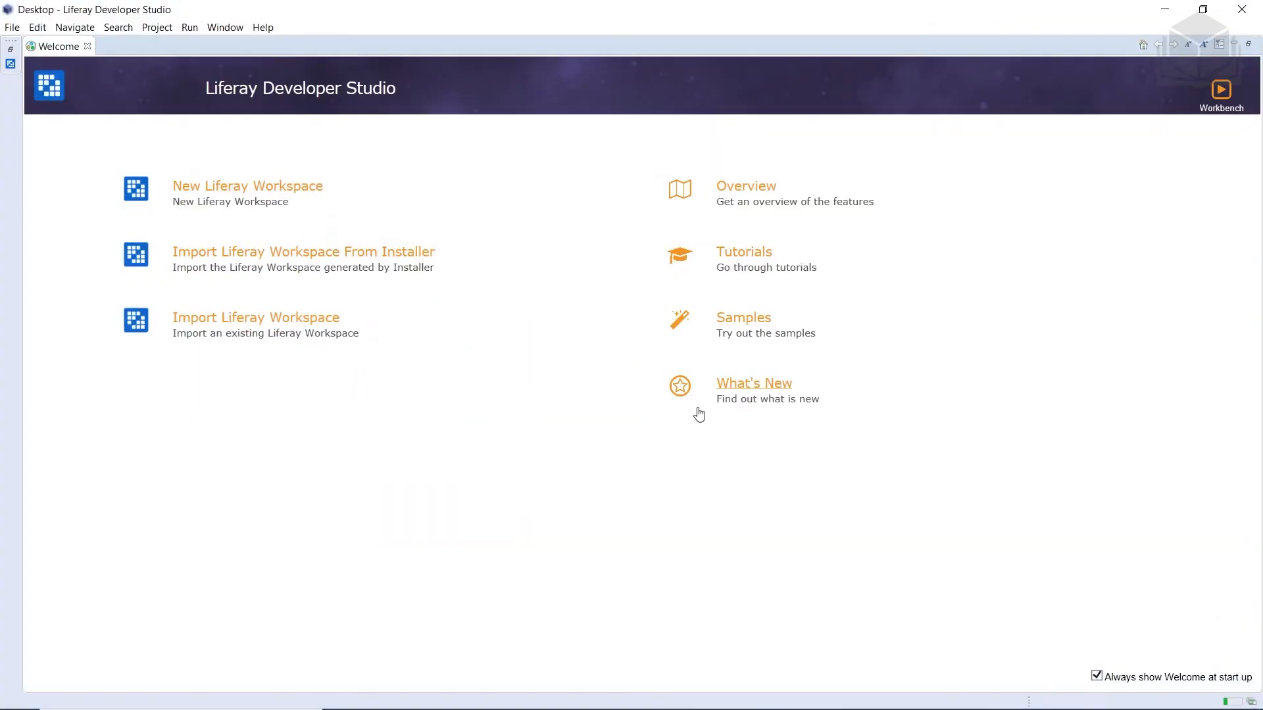
mouse_move(247, 186)
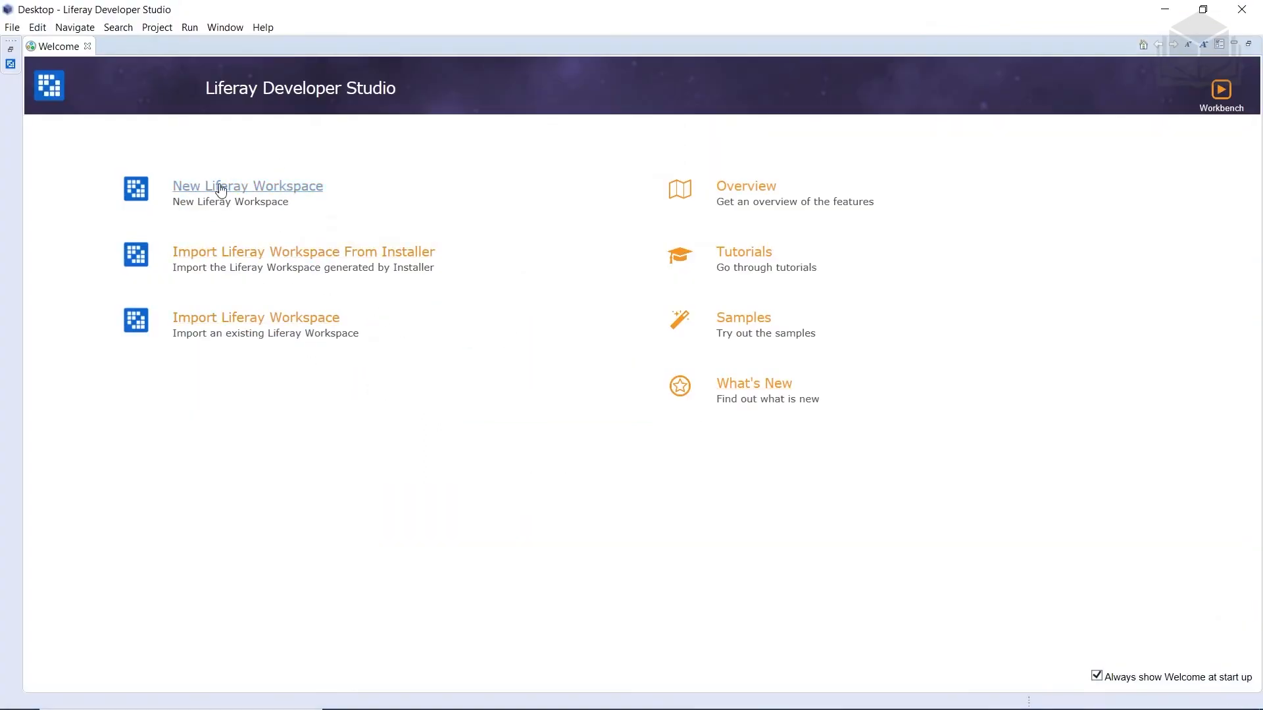
Step: Create the Liferay workspace 'gradebook-workspace' with Gradle and dxp-7.3-ga1
click(247, 185)
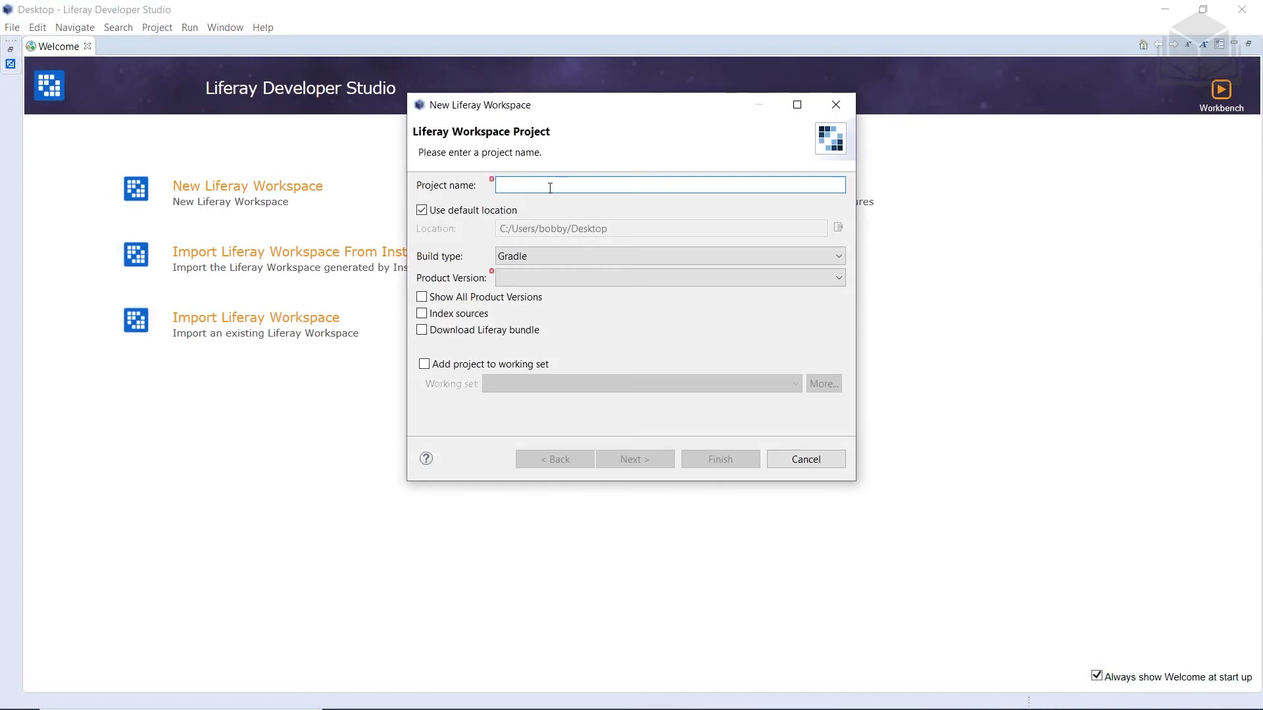
text(grade)
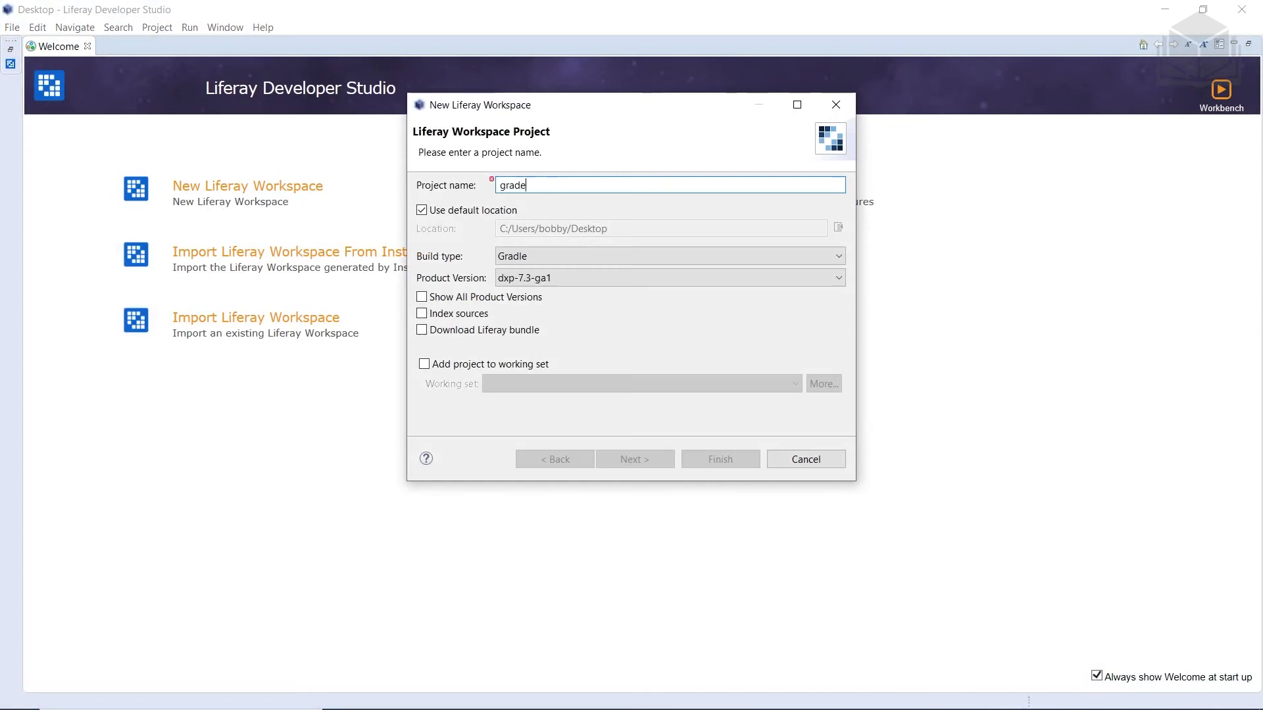
text(book-workspace)
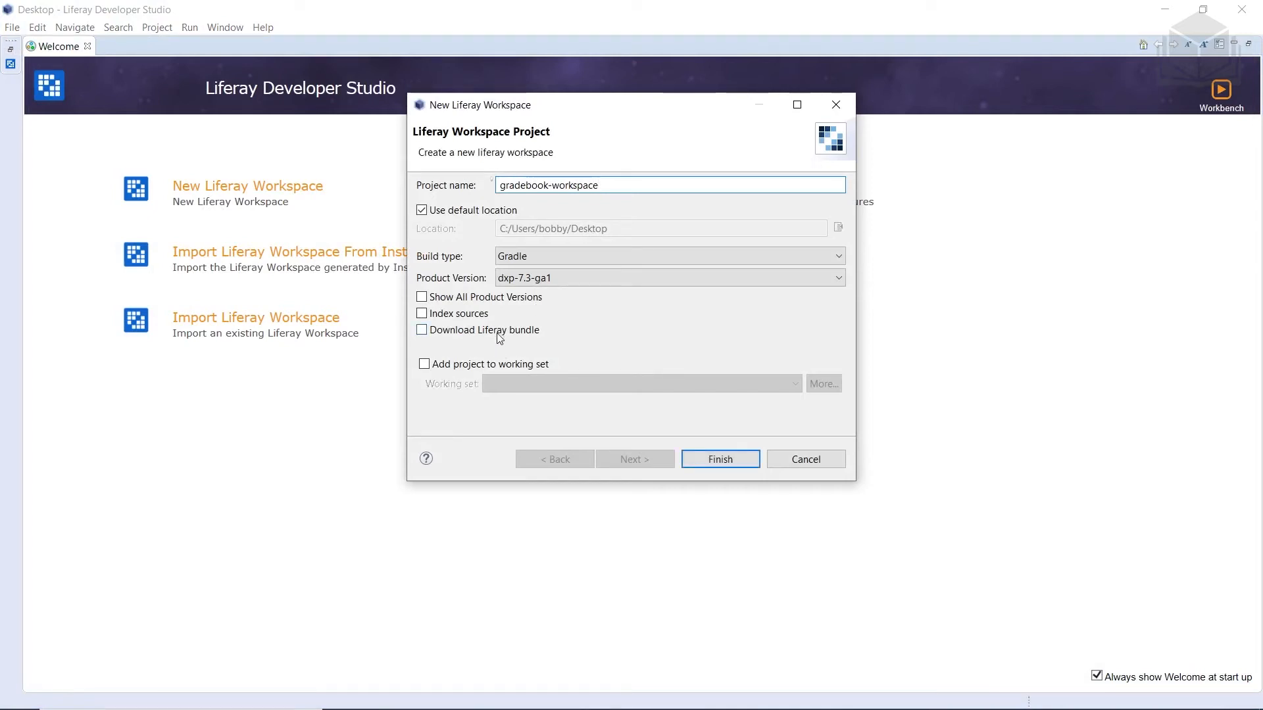
click(719, 459)
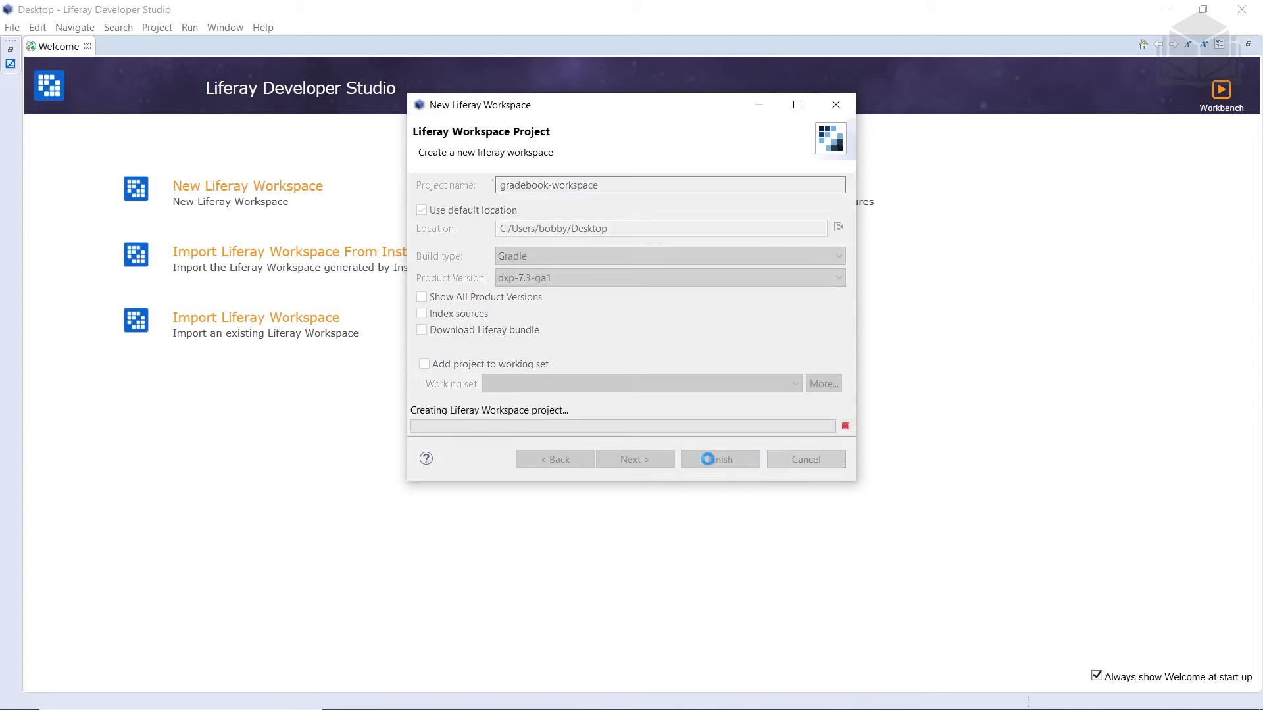
click(719, 459)
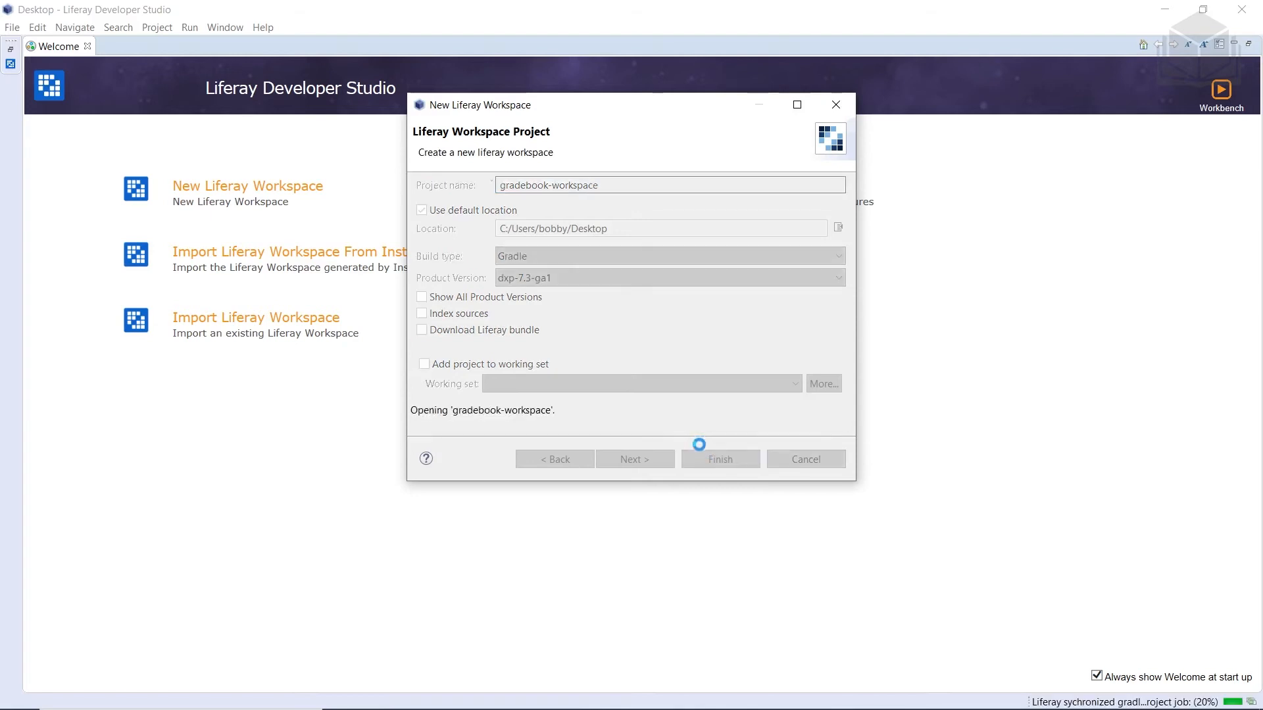
click(718, 459)
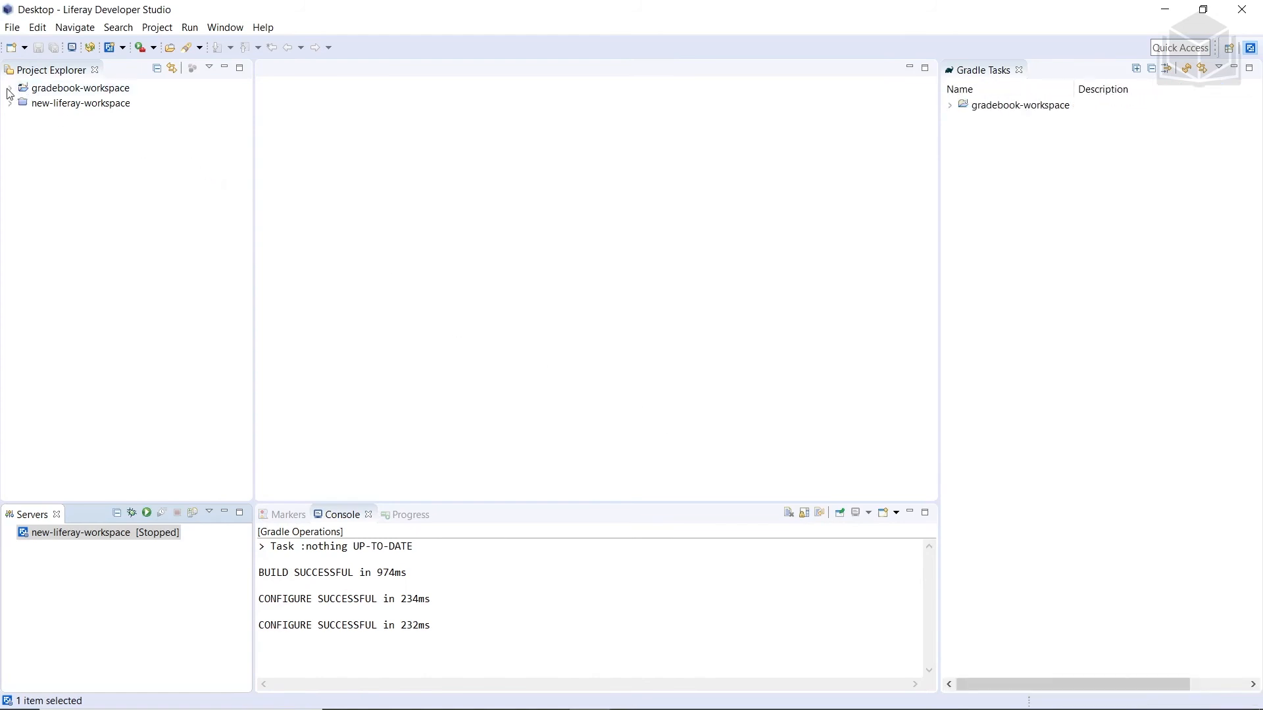
Step: Expand gradebook-workspace in Project Explorer to show configs, modules, themes and build files
click(9, 88)
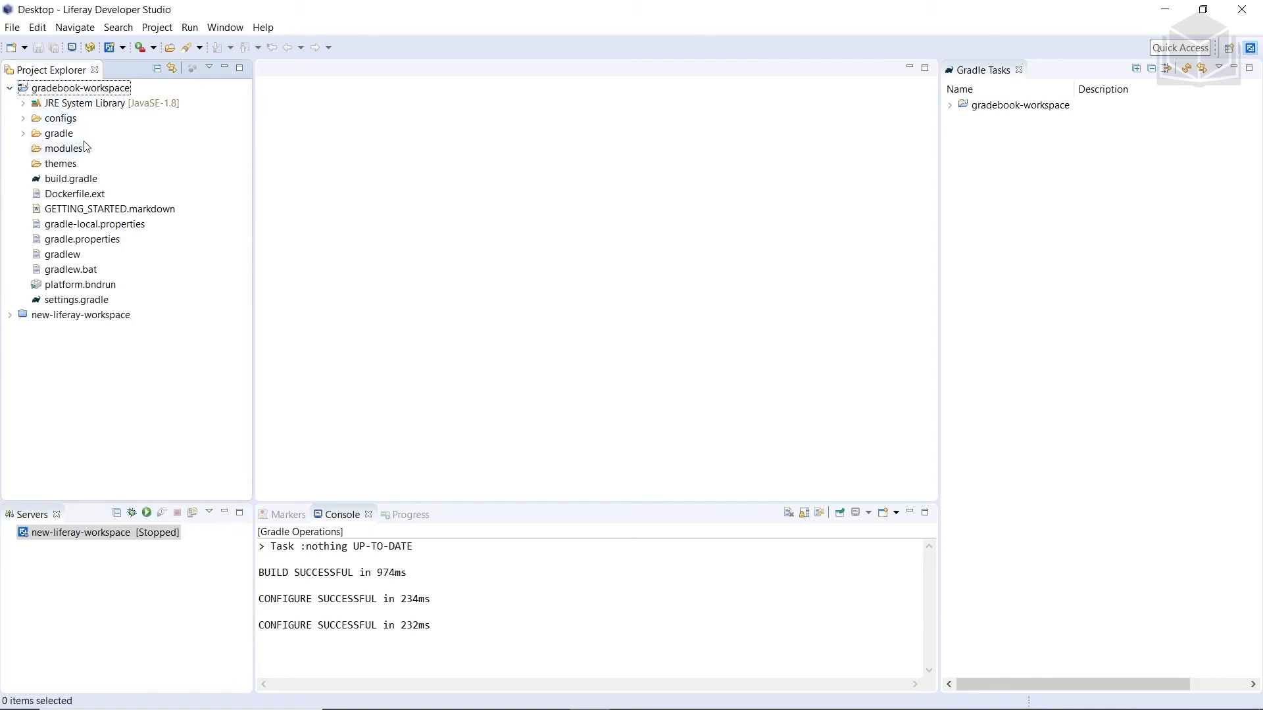
mouse_move(90, 158)
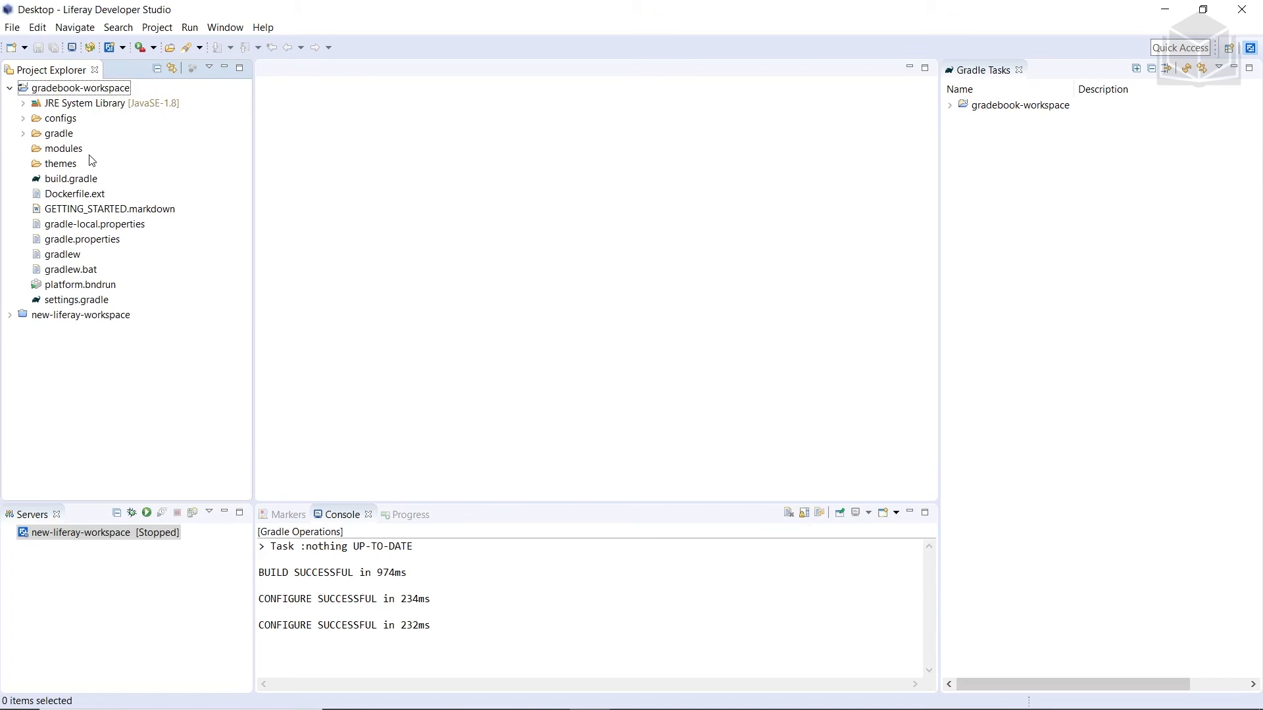
mouse_move(903, 90)
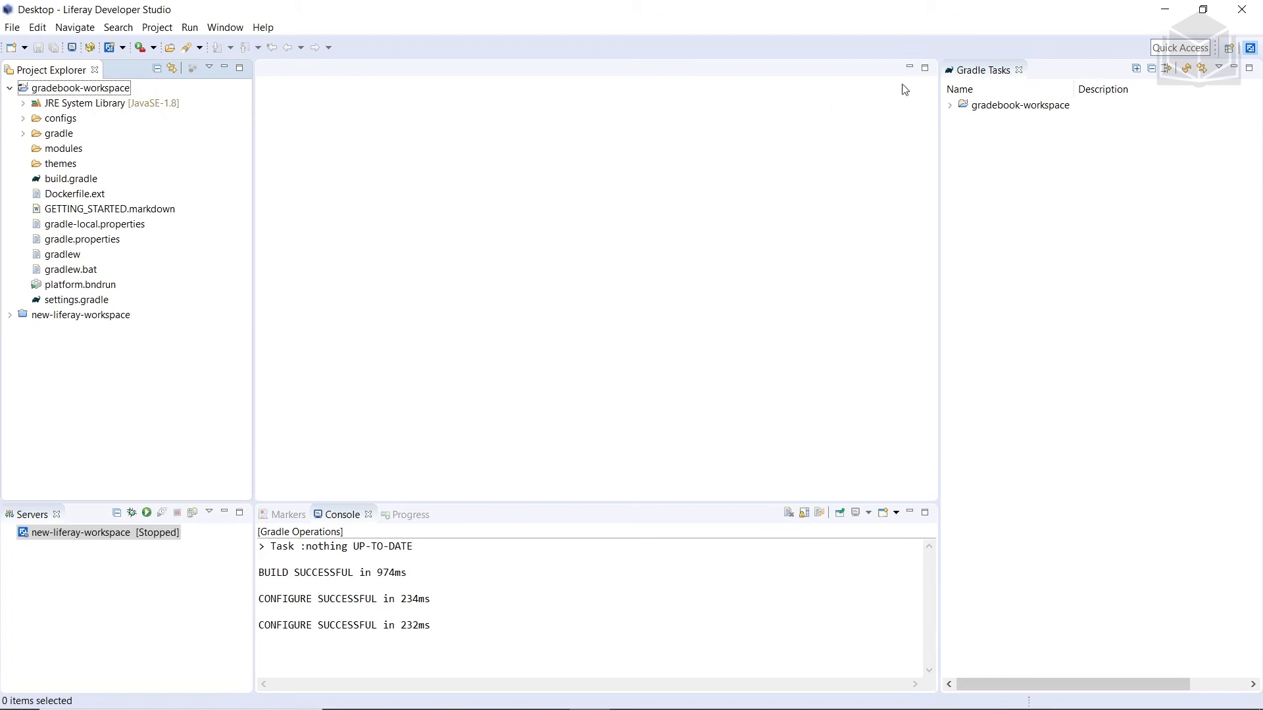
mouse_move(952, 111)
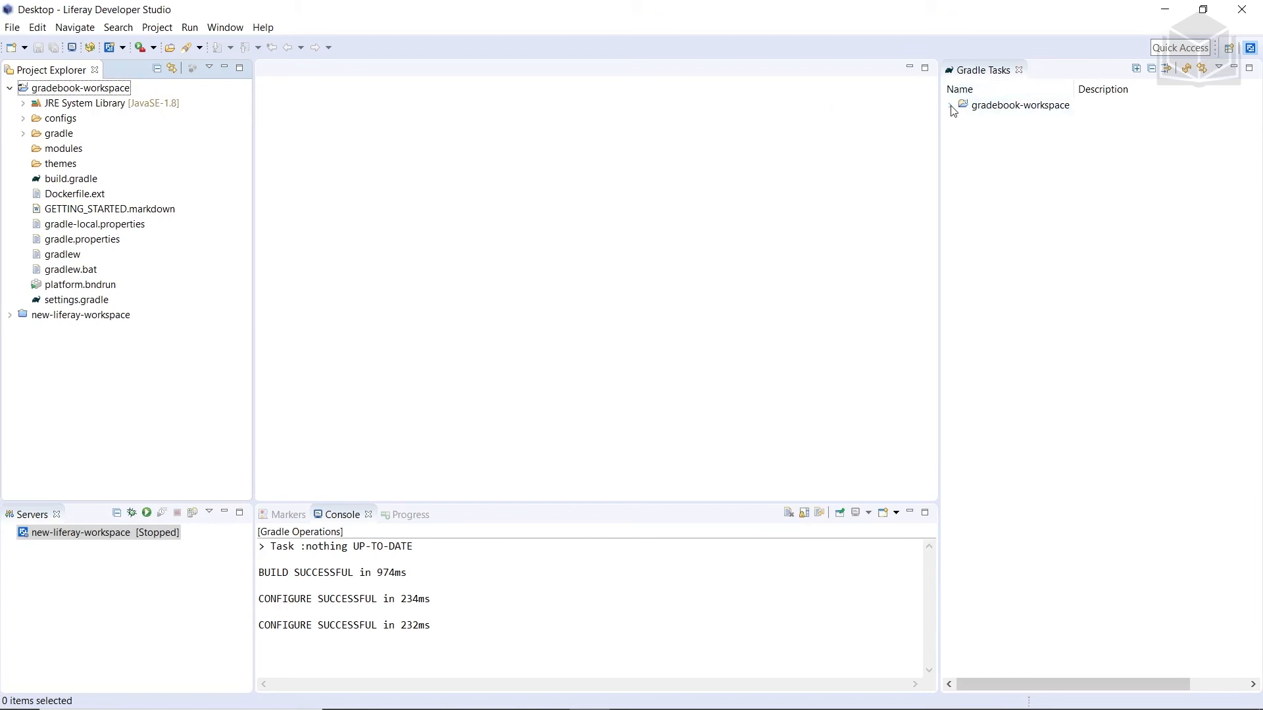
Step: Run the initBundle task from the bundle group of gradebook-workspace's Gradle Tasks
click(950, 104)
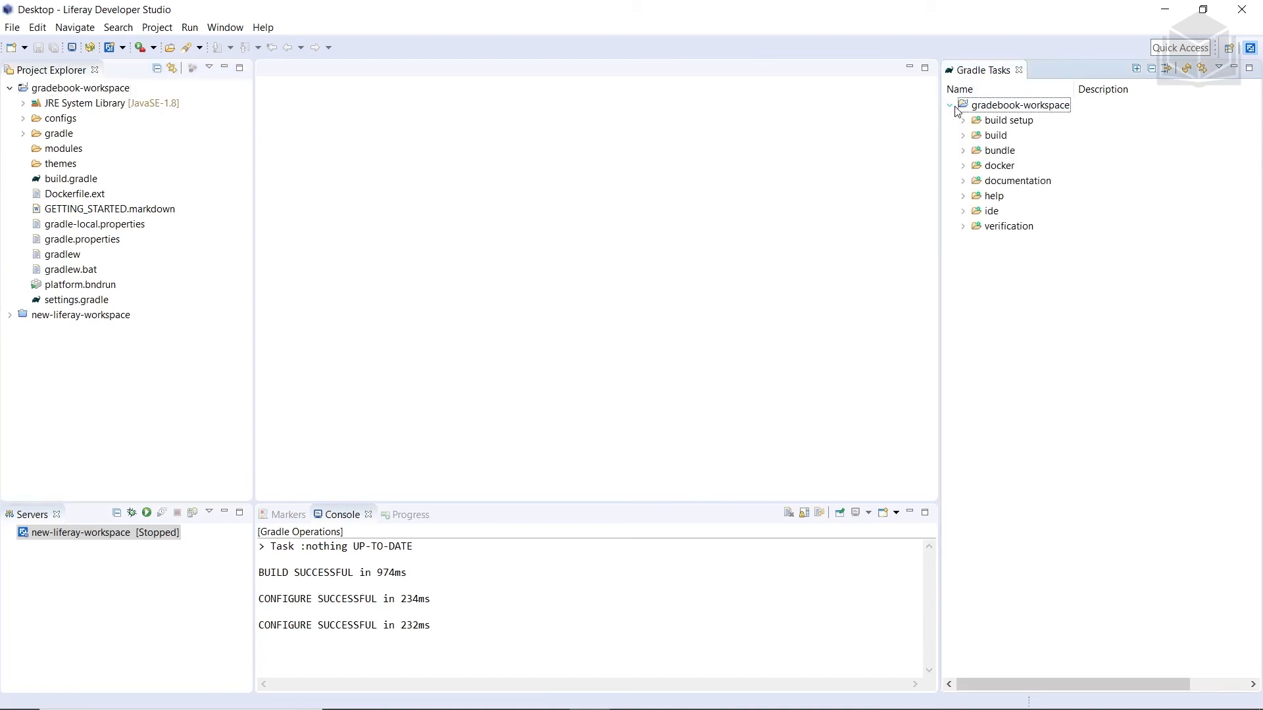
mouse_move(965, 136)
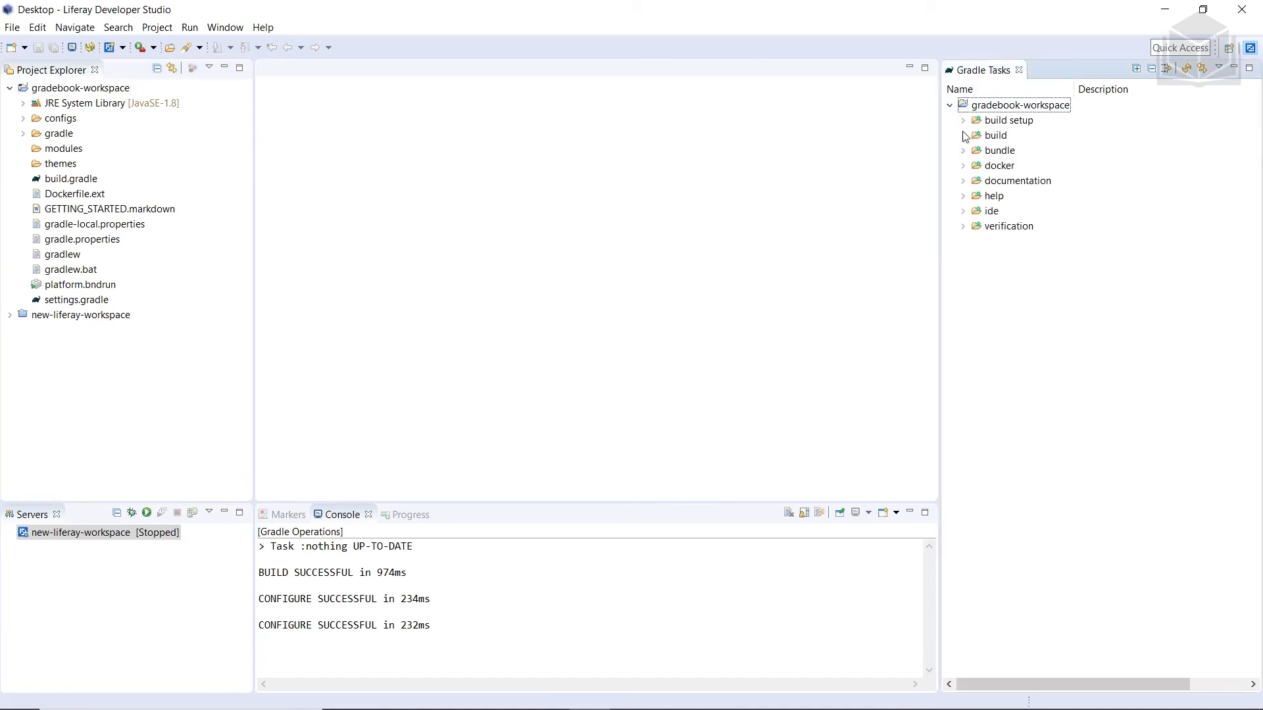
mouse_move(964, 152)
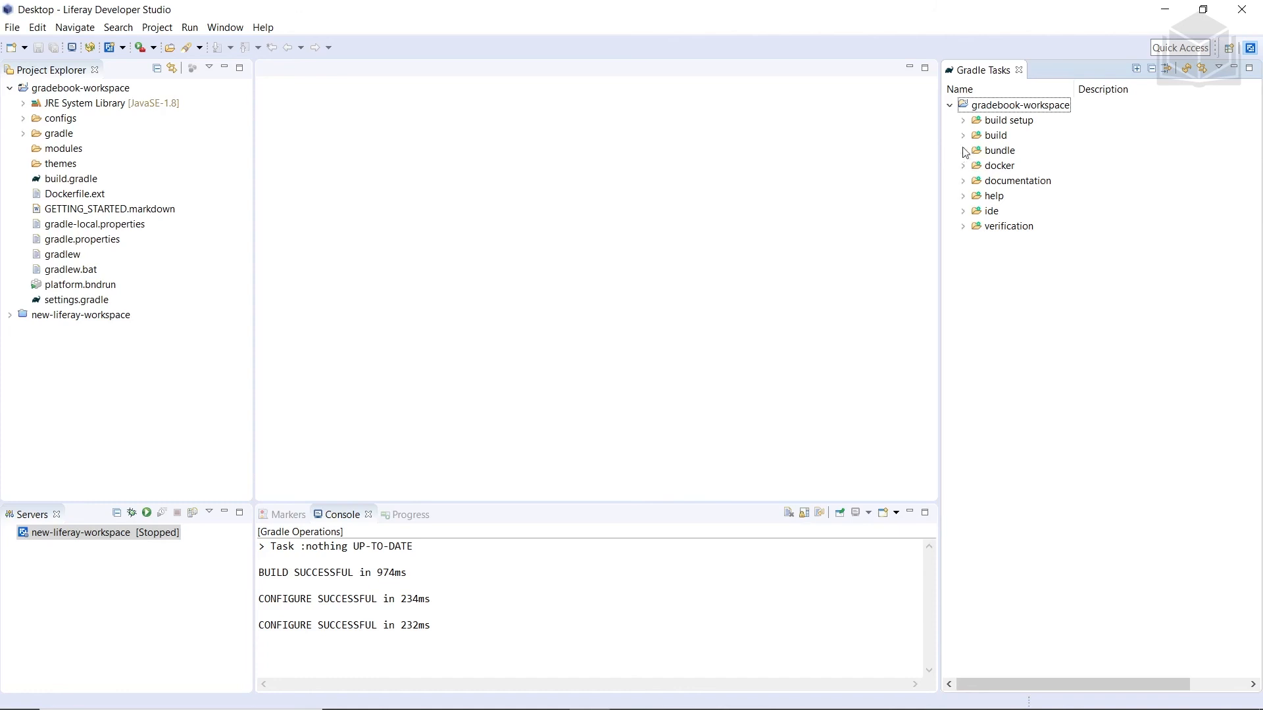
click(962, 150)
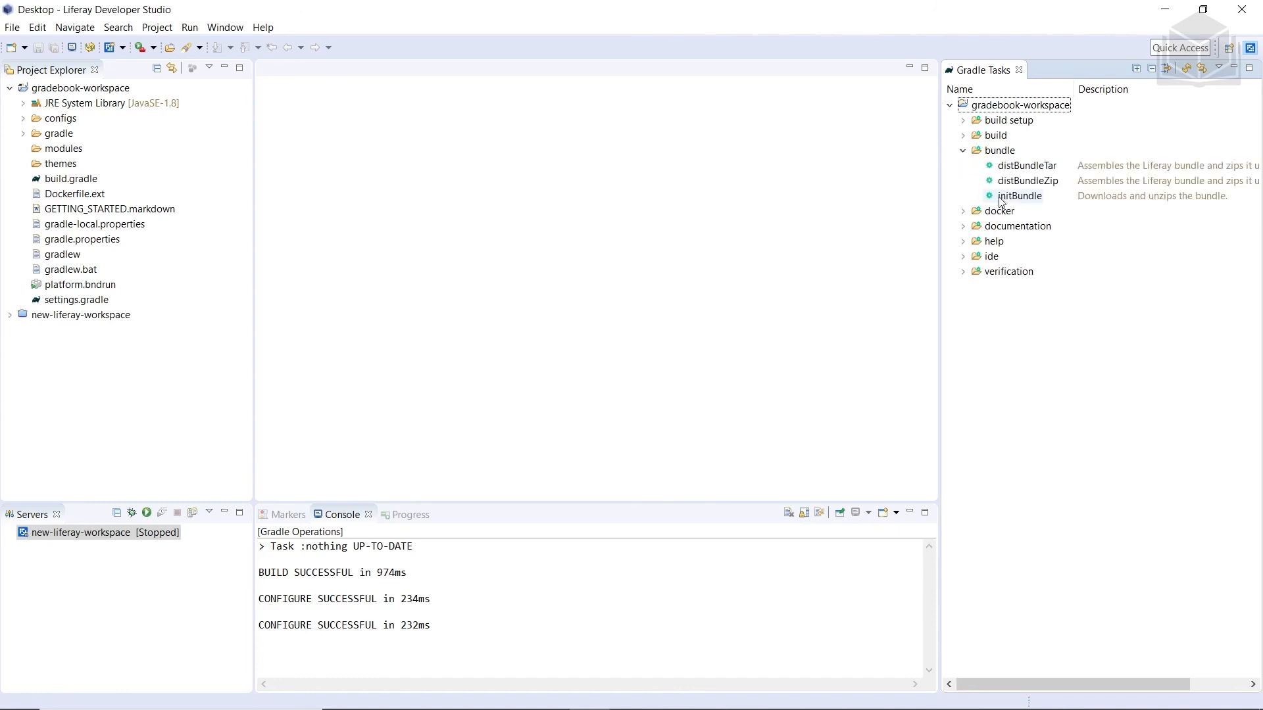
double_click(1020, 196)
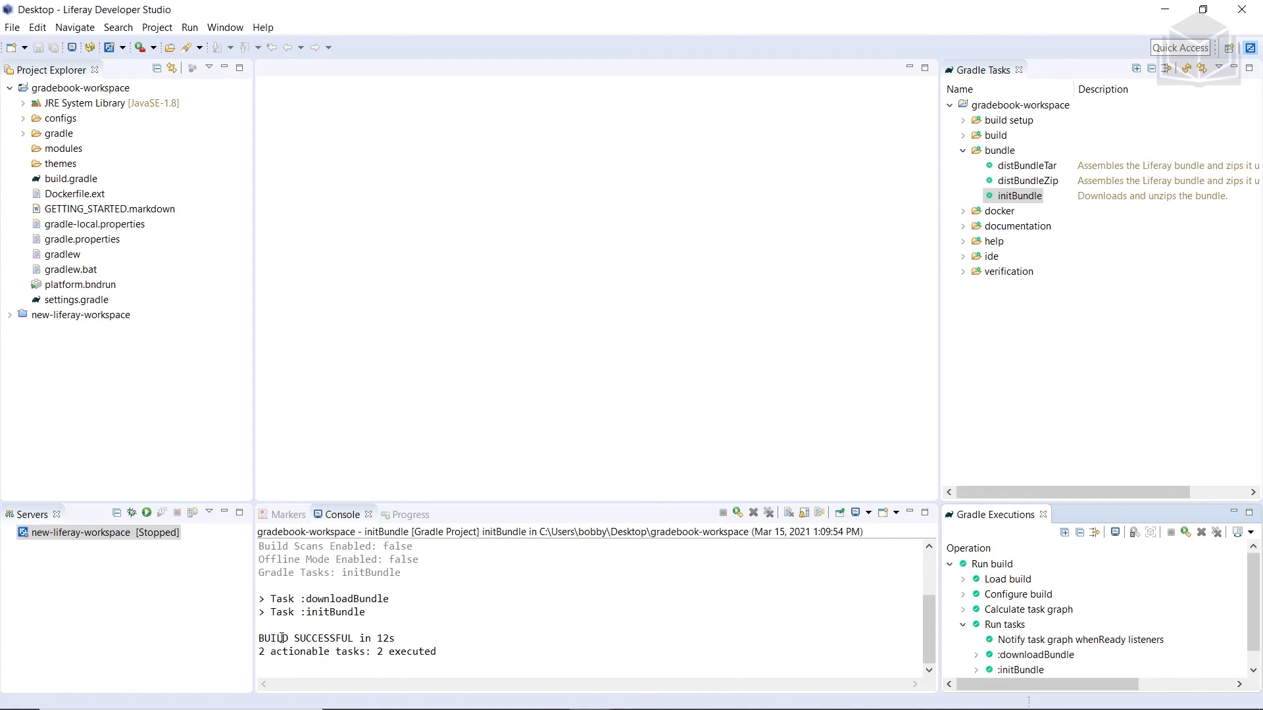
Step: Refresh and delete the missing new-liferay-workspace project, then expand gradebook-workspace's bundles folder
right_click(79, 86)
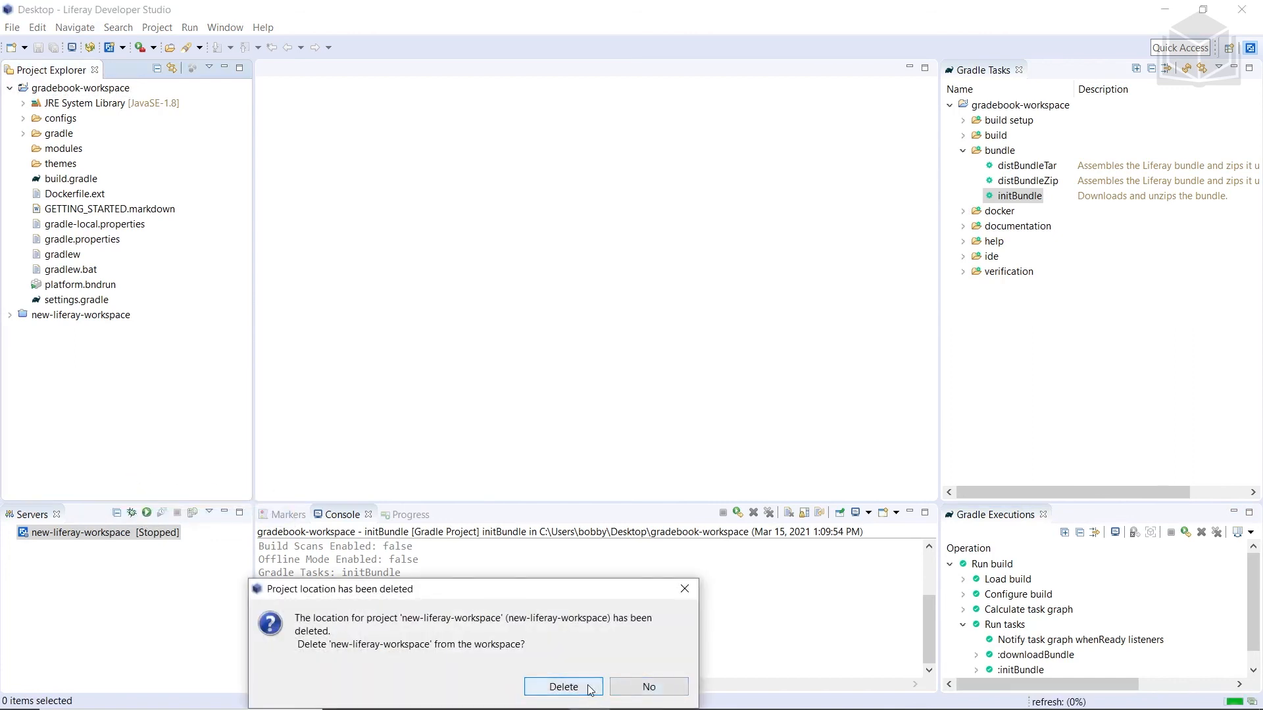
click(563, 686)
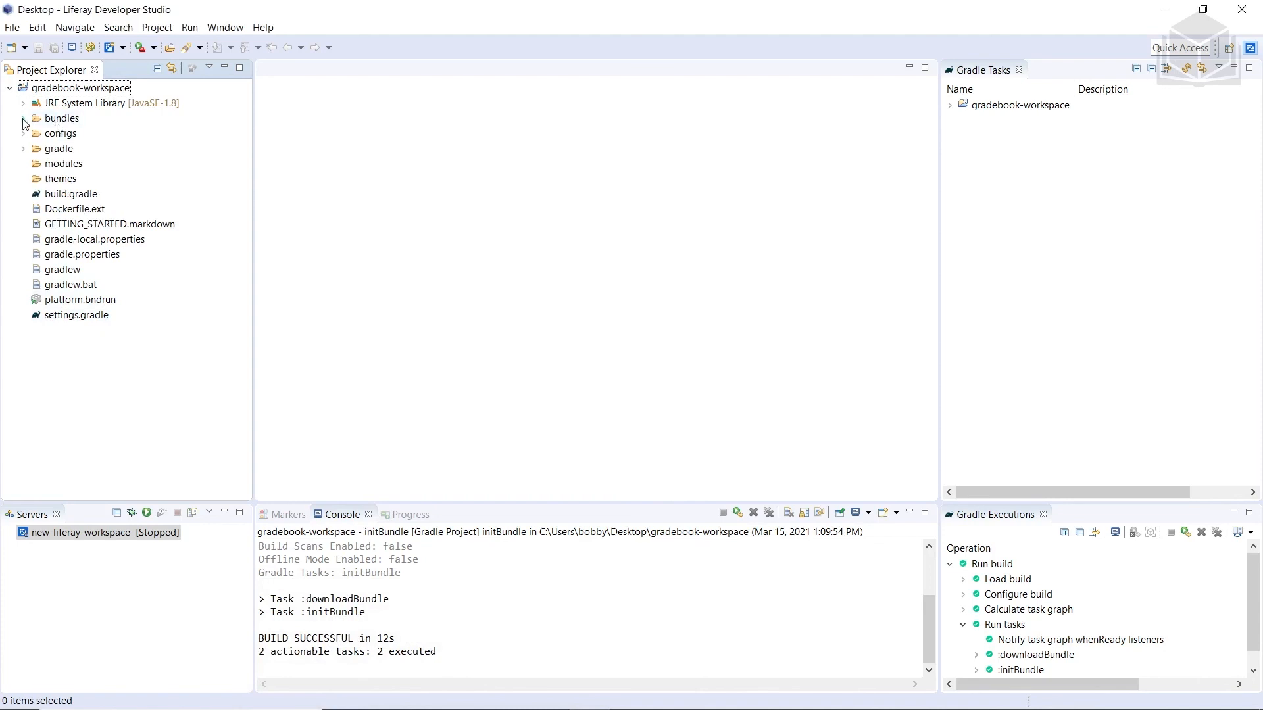
click(24, 118)
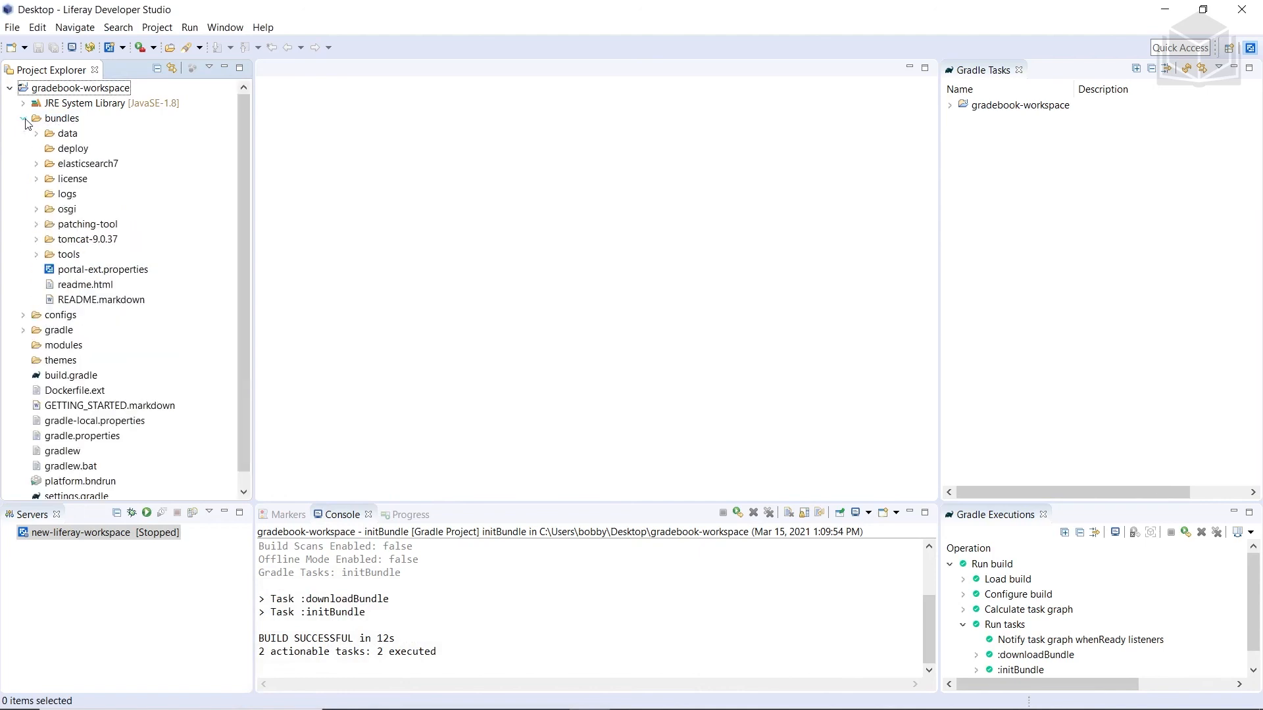